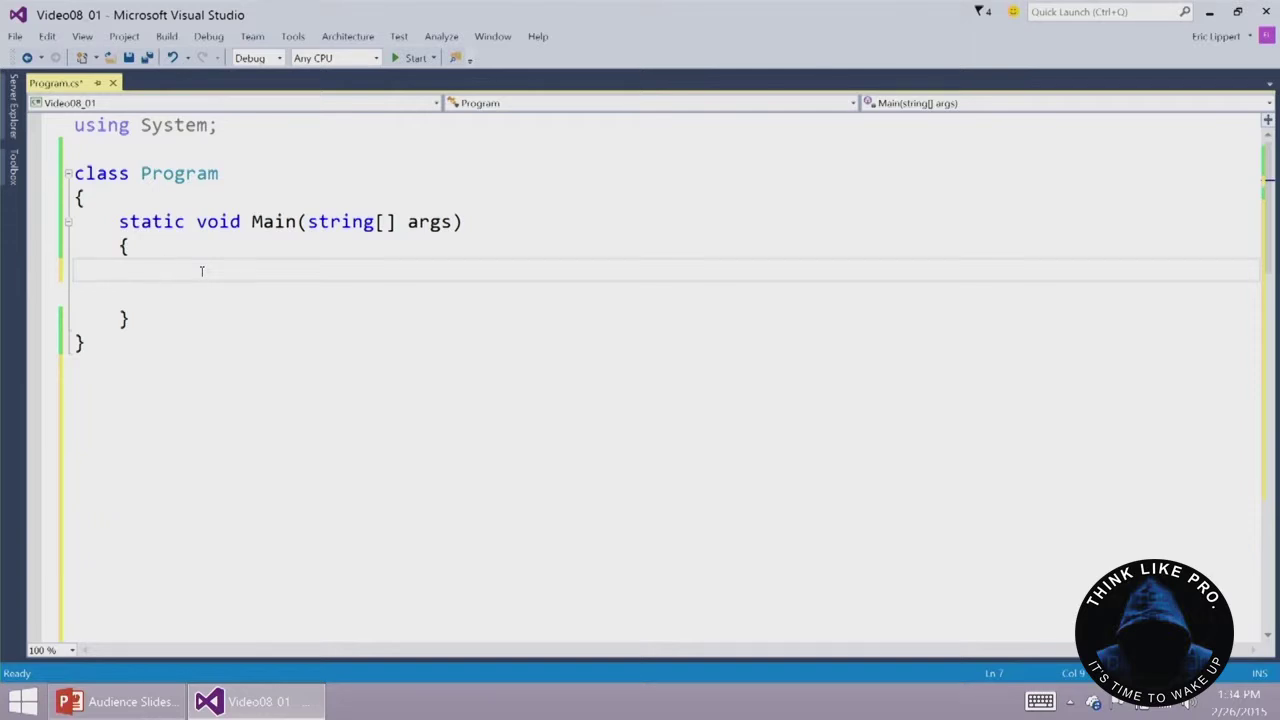
Write 'var firstName' inside Main and begin an assignment with '='
type("var first")
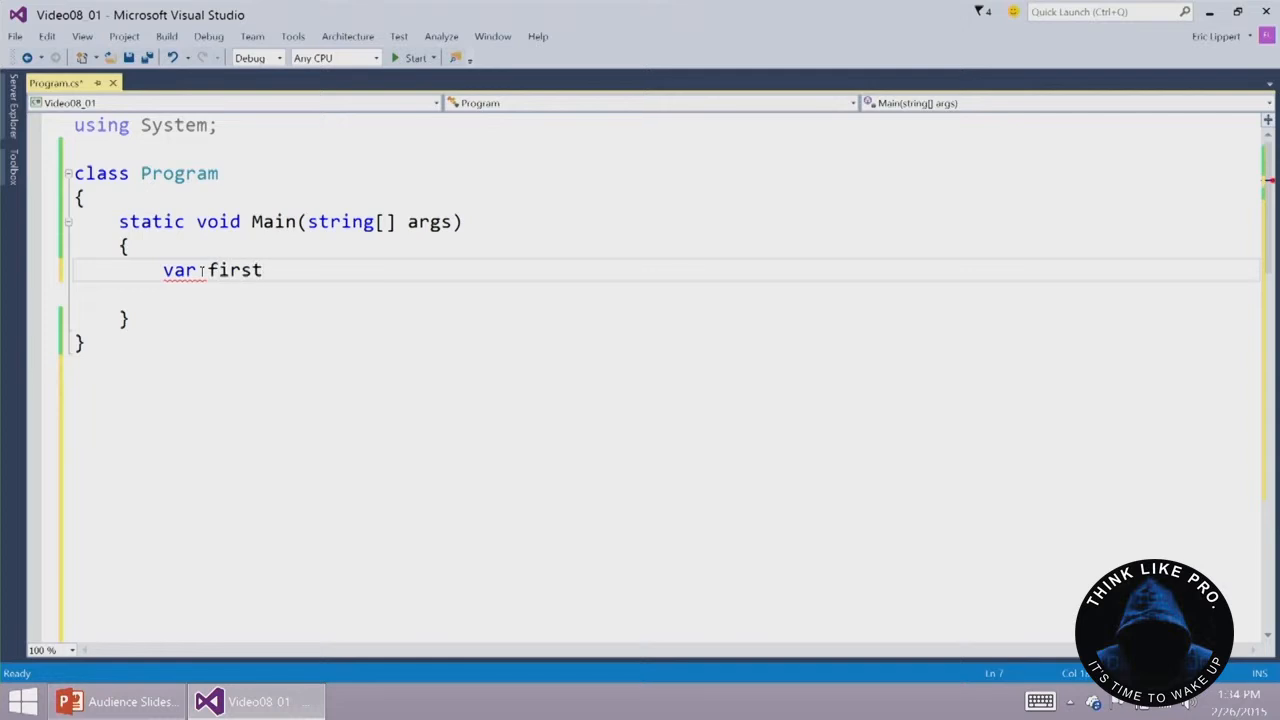
type("Name;")
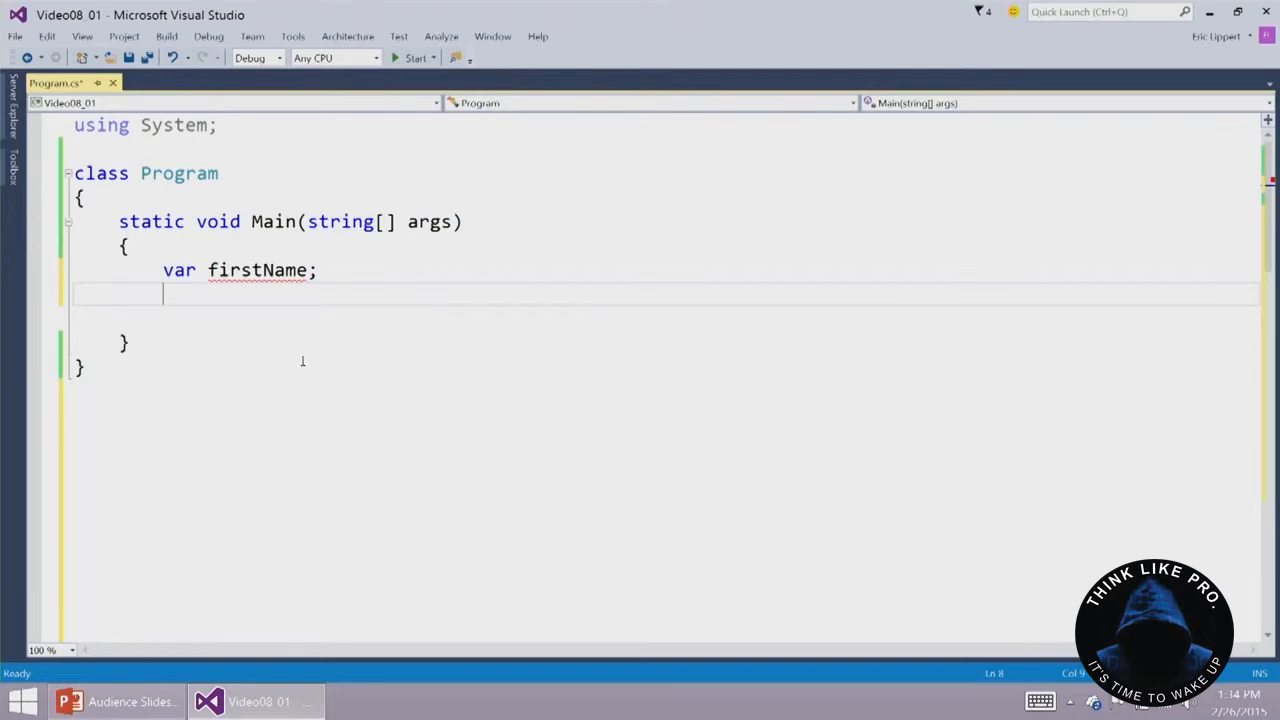
mouse_move(318, 356)
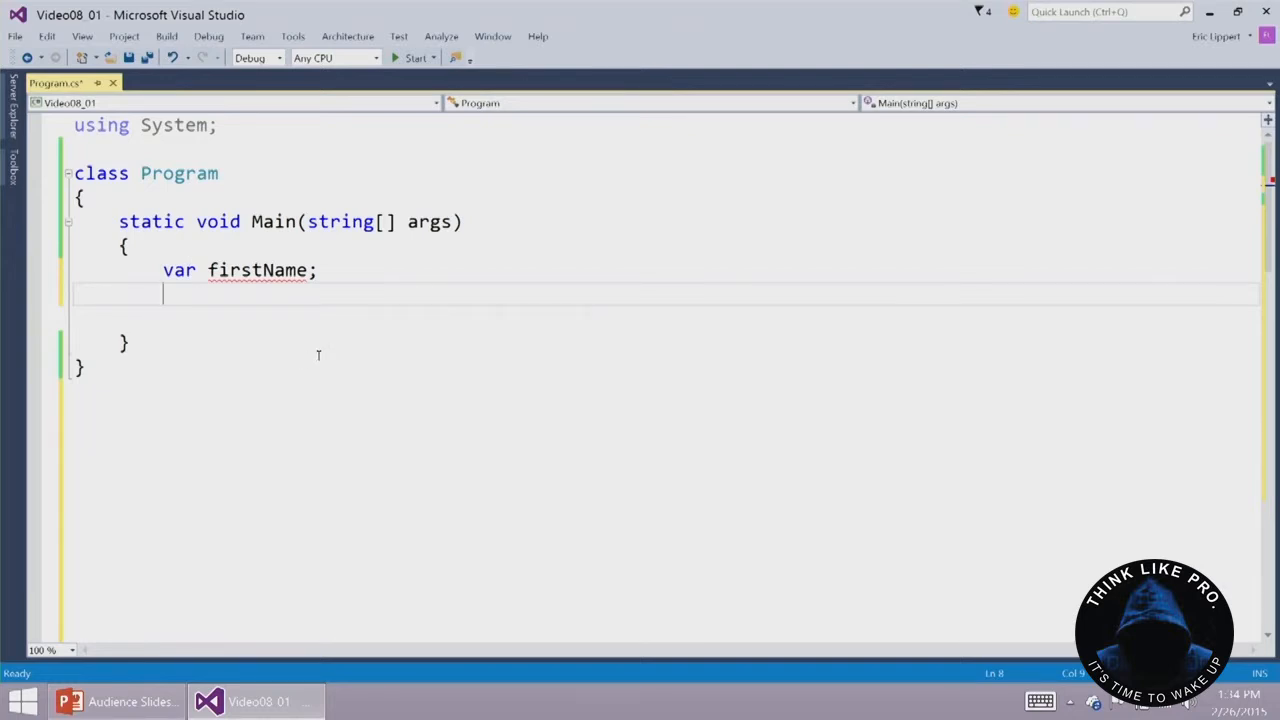
mouse_move(358, 348)
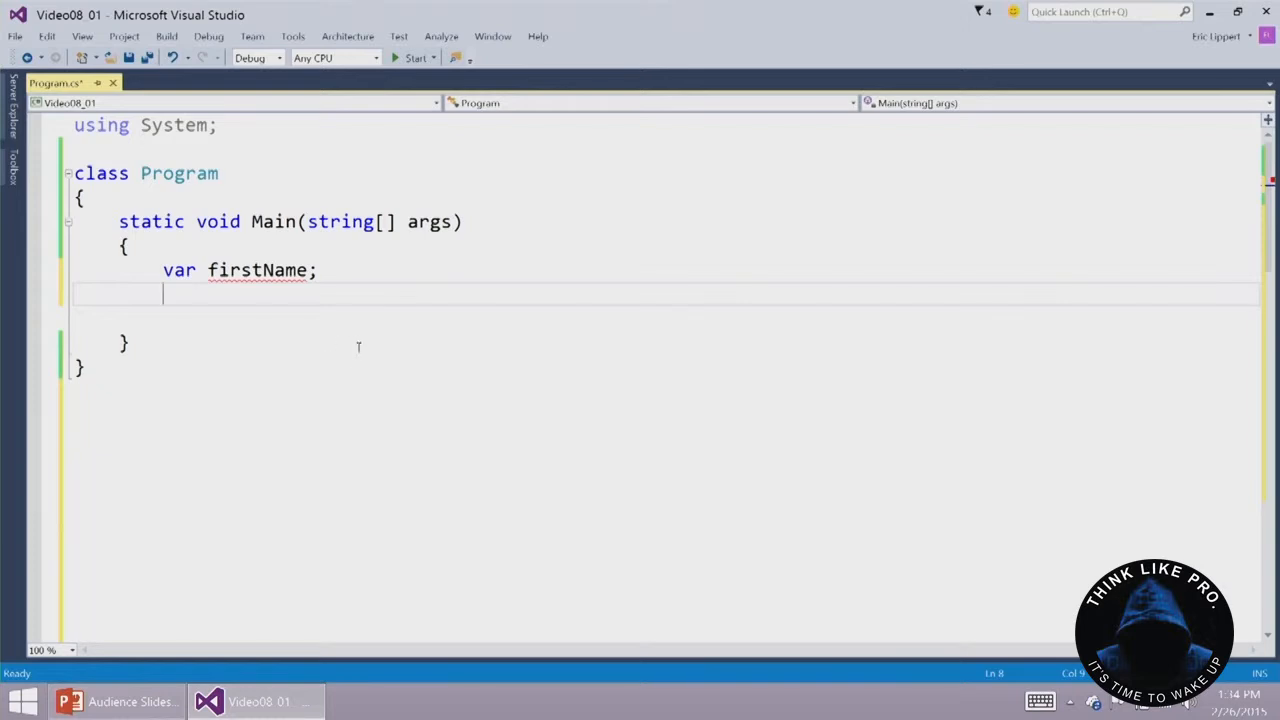
mouse_move(244, 270)
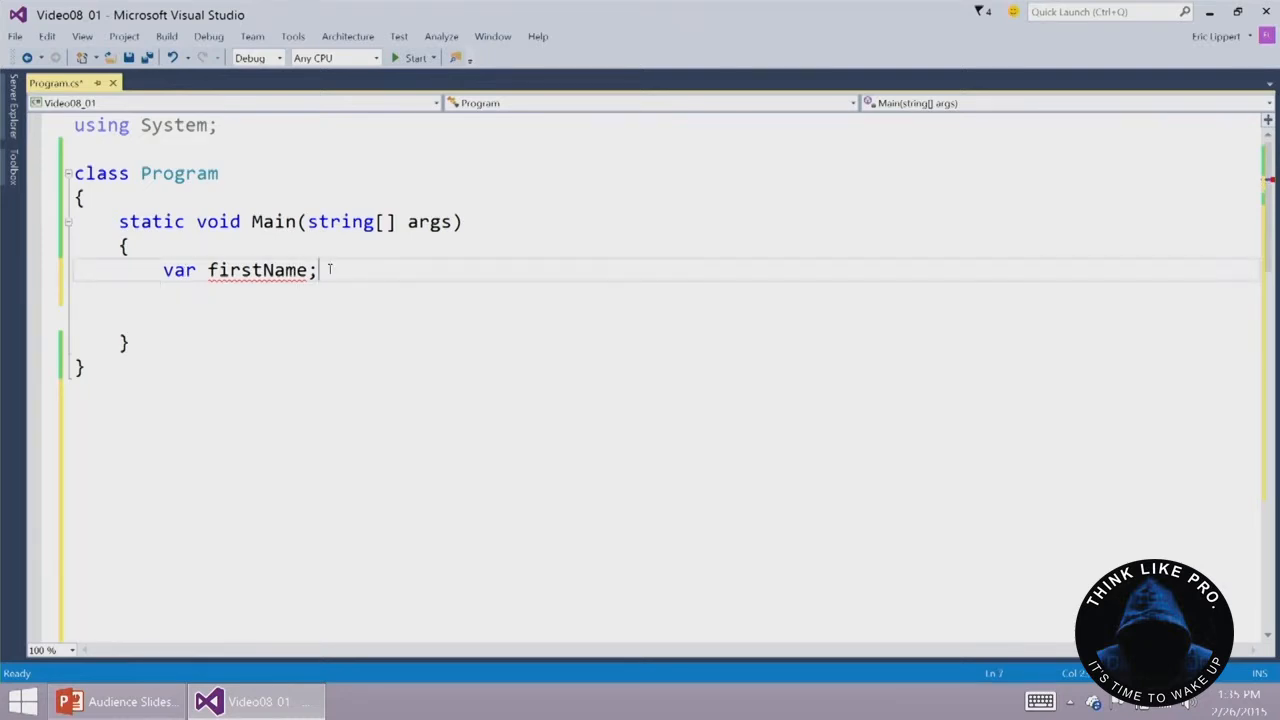
type("=")
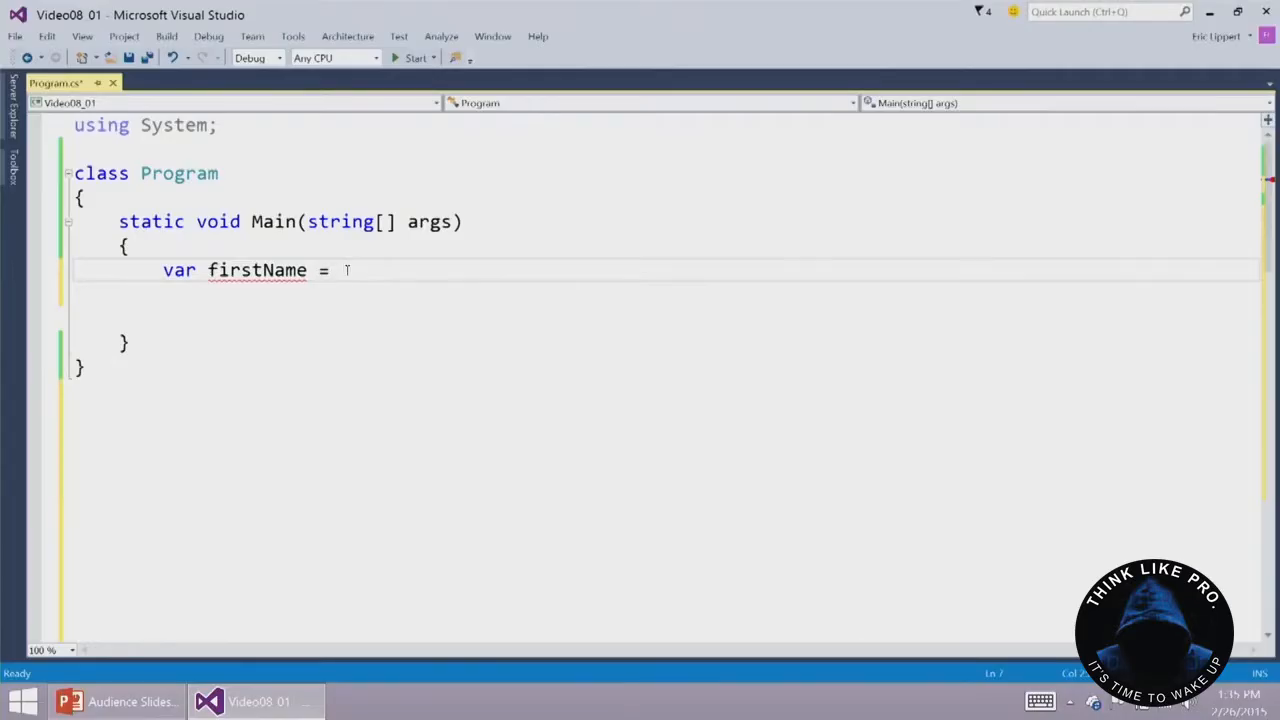
Briefly assign "Eric", then replace var with string leaving 'string firstName;'
type("\"Eric\"")
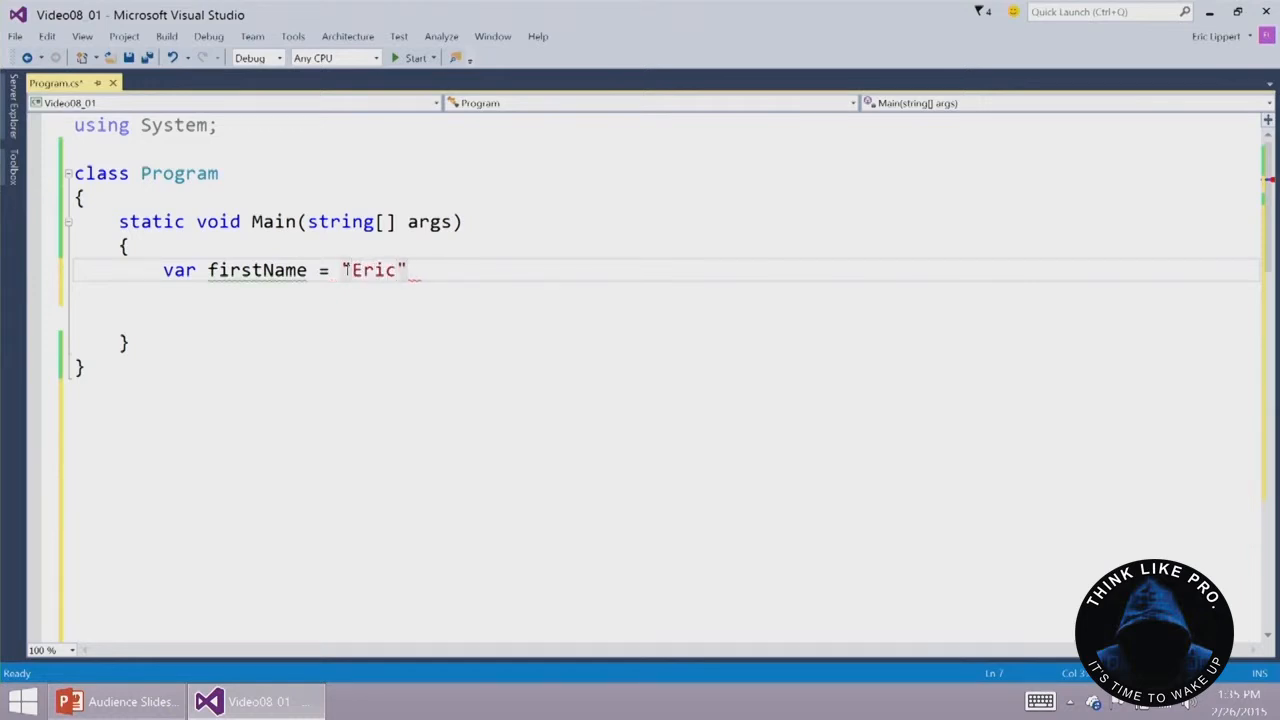
type(";")
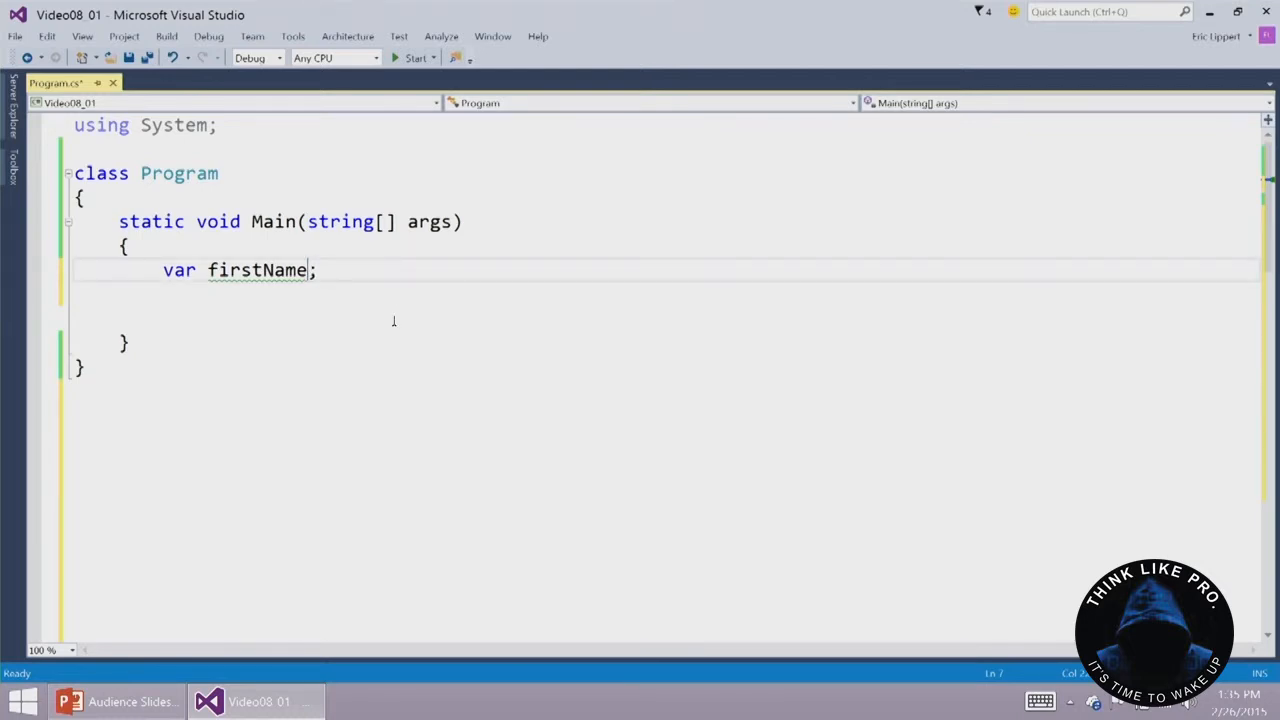
double_click(256, 270)
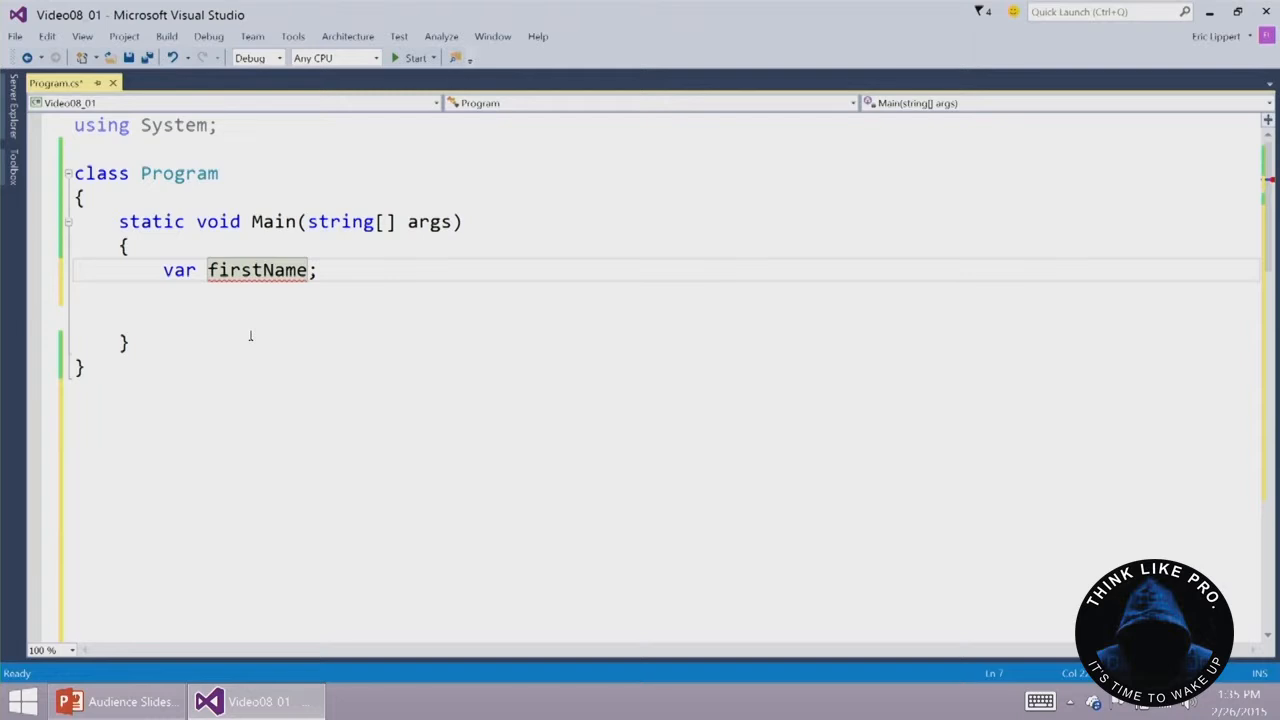
mouse_move(188, 288)
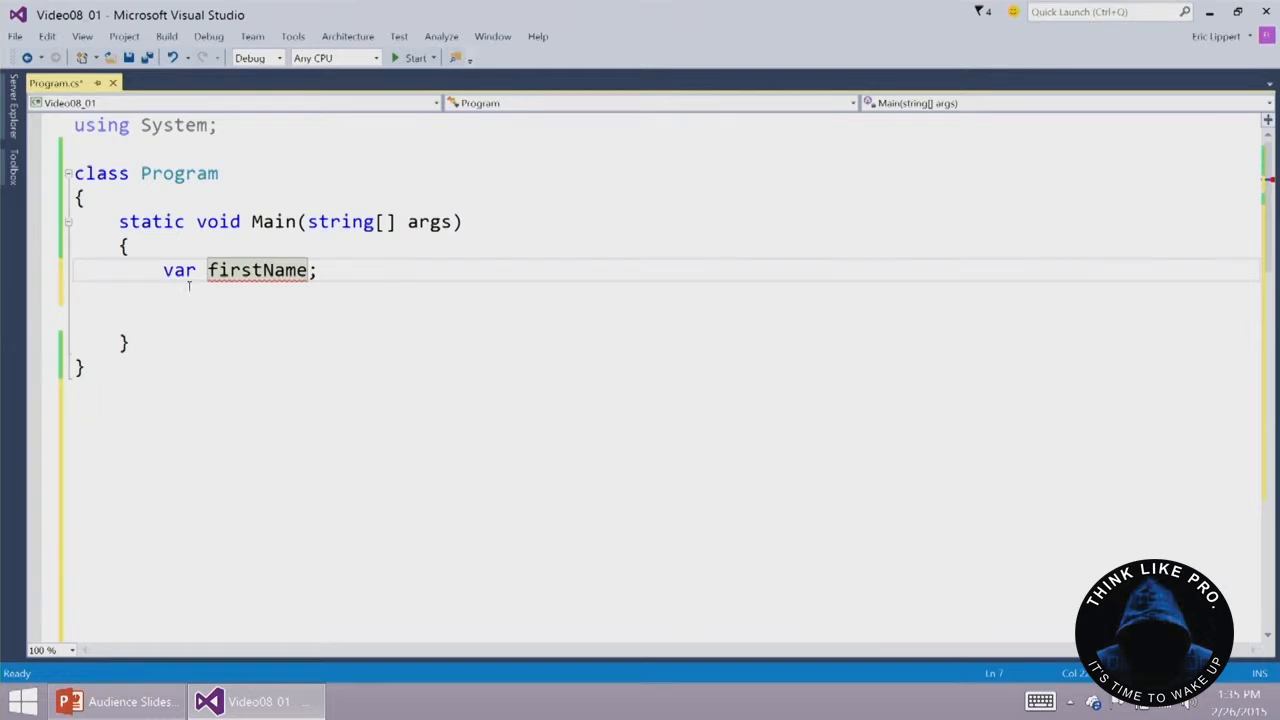
type("s")
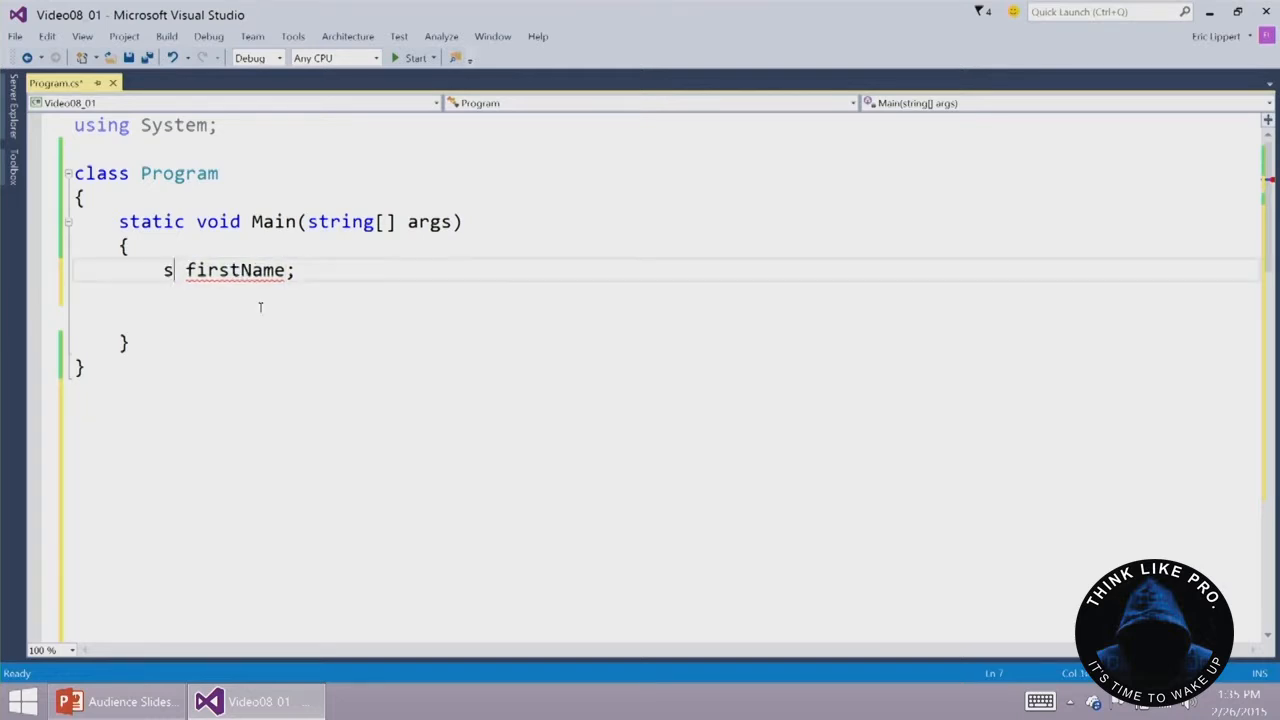
type("tring")
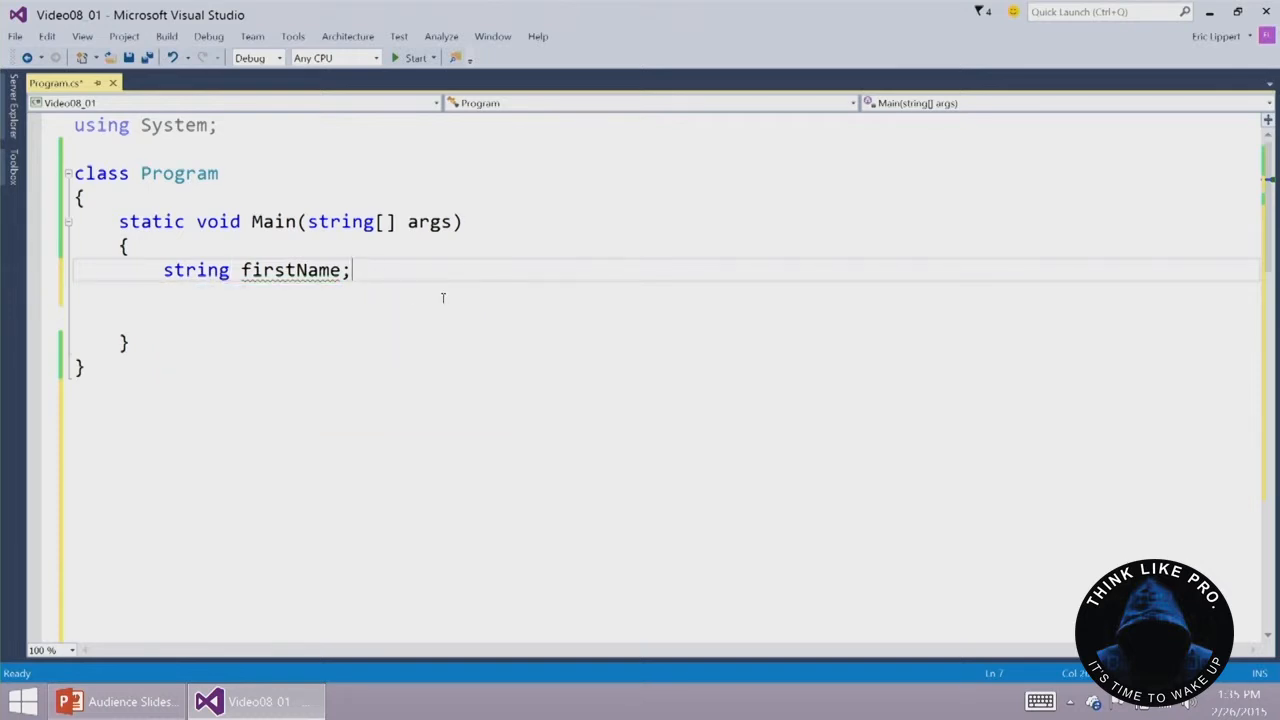
mouse_move(380, 306)
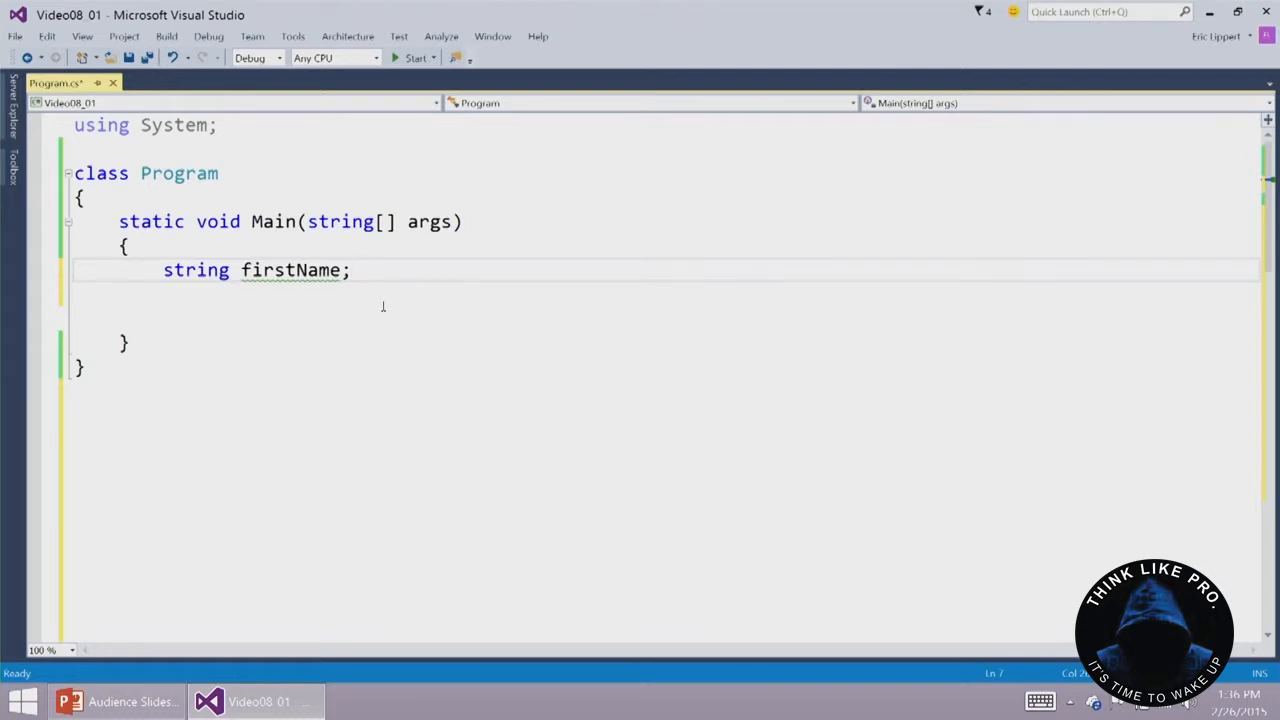
mouse_move(290, 270)
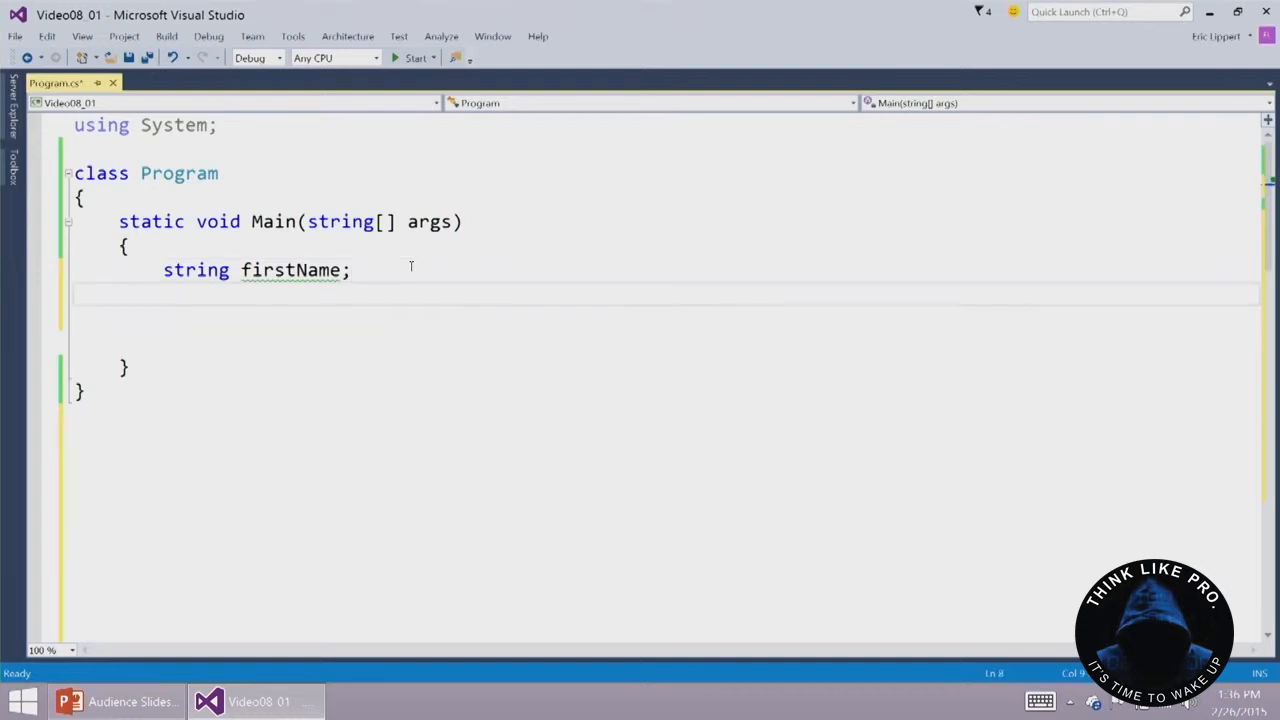
Add the statement 'firstName = "eric";' a few lines below the declaration
type("firstName = \"eric\";")
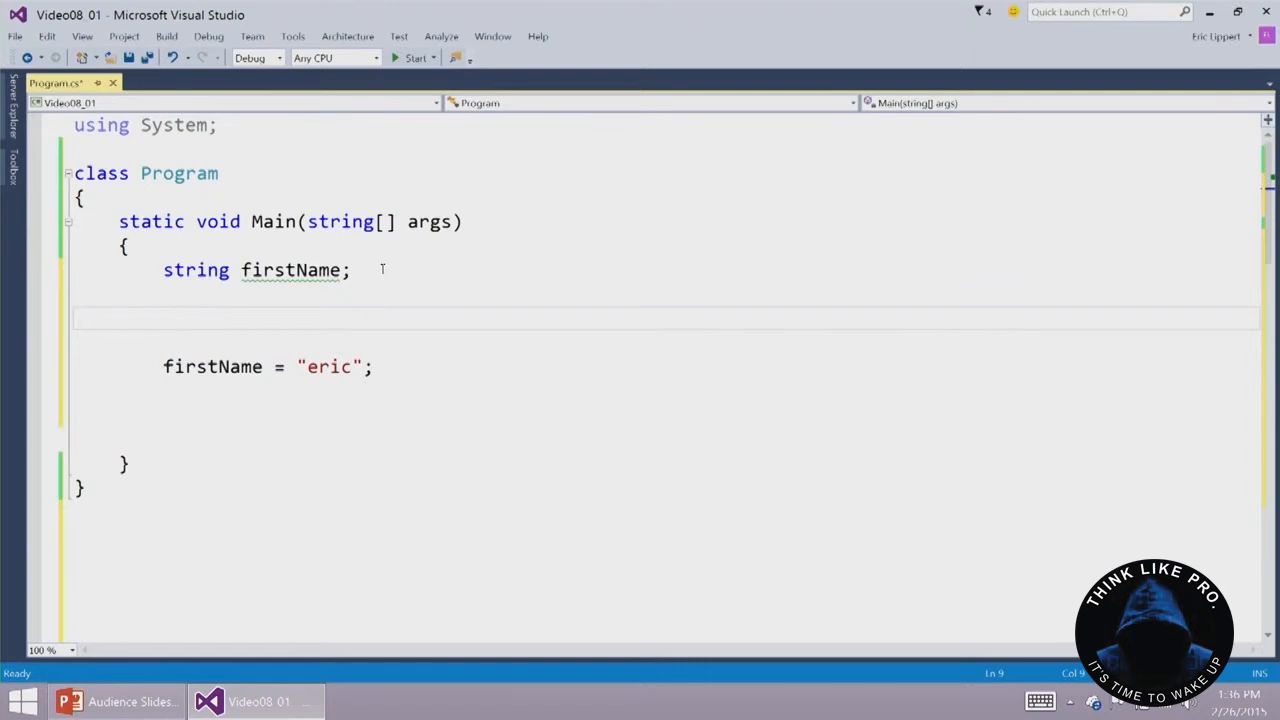
Insert 'Console.WriteLine(firstName);' between the declaration and the assignment
left_click(164, 318)
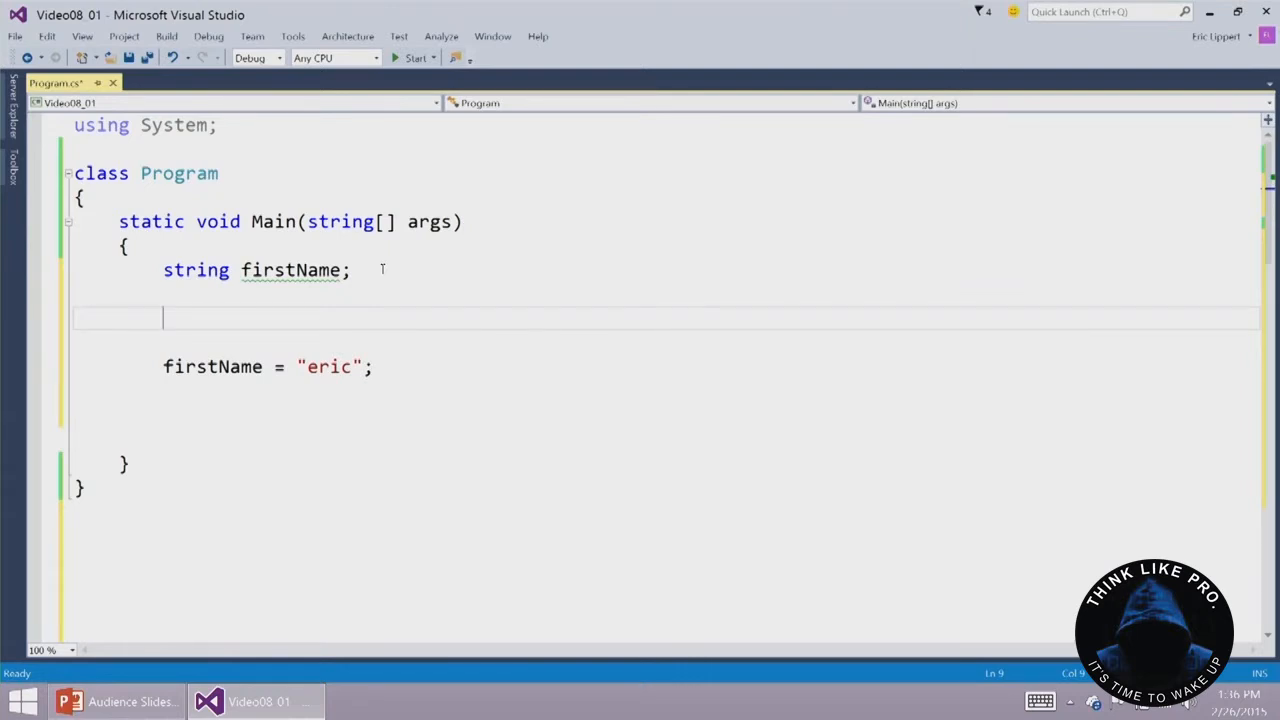
type("Console.")
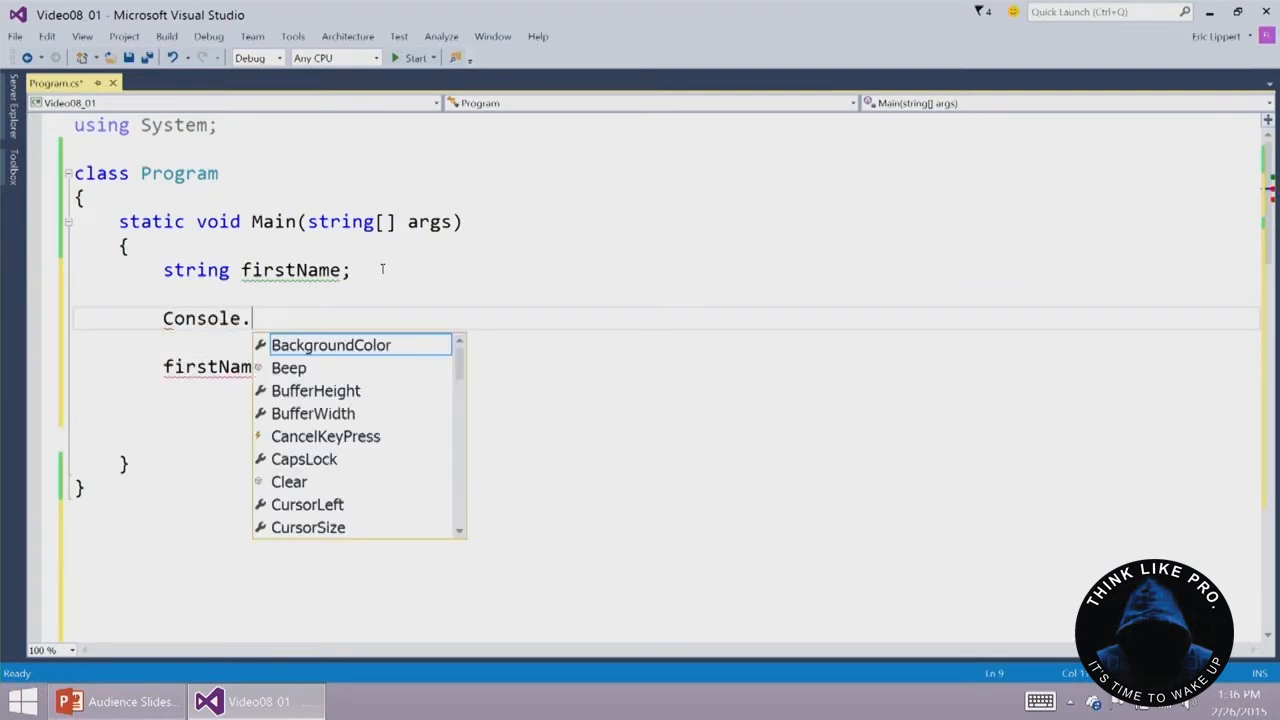
type("WriteLine(")
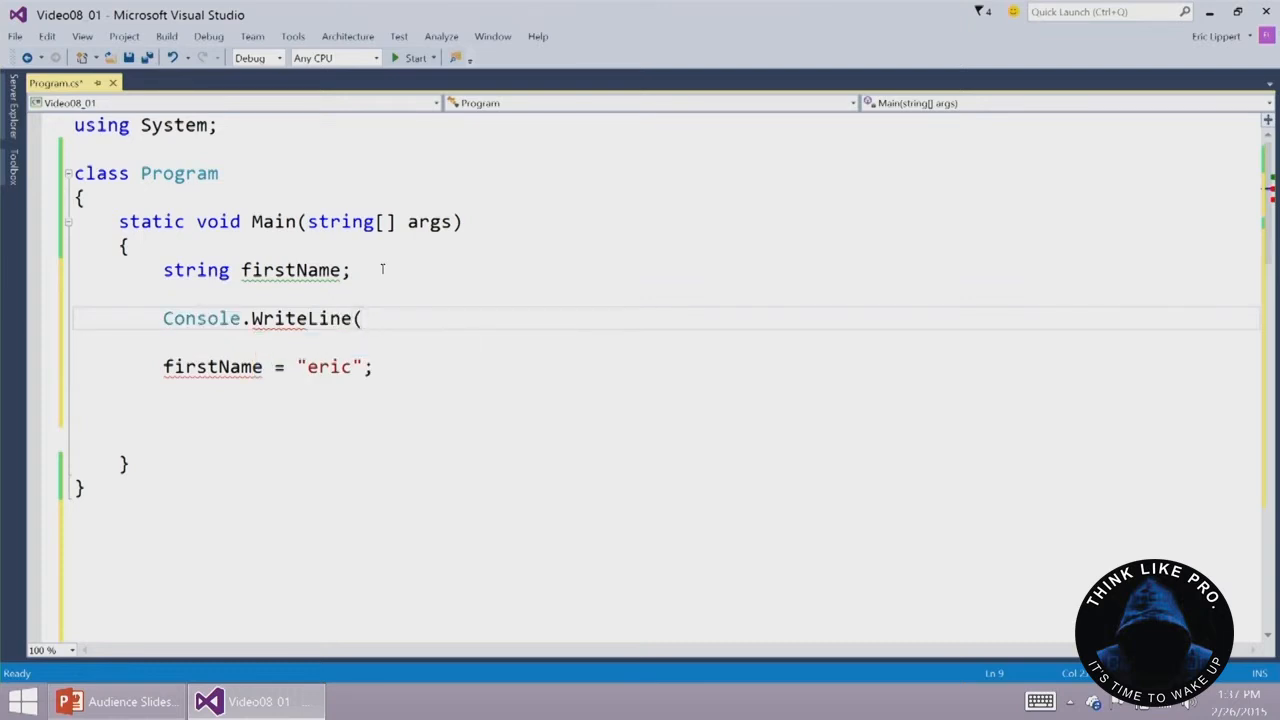
type("firstName)")
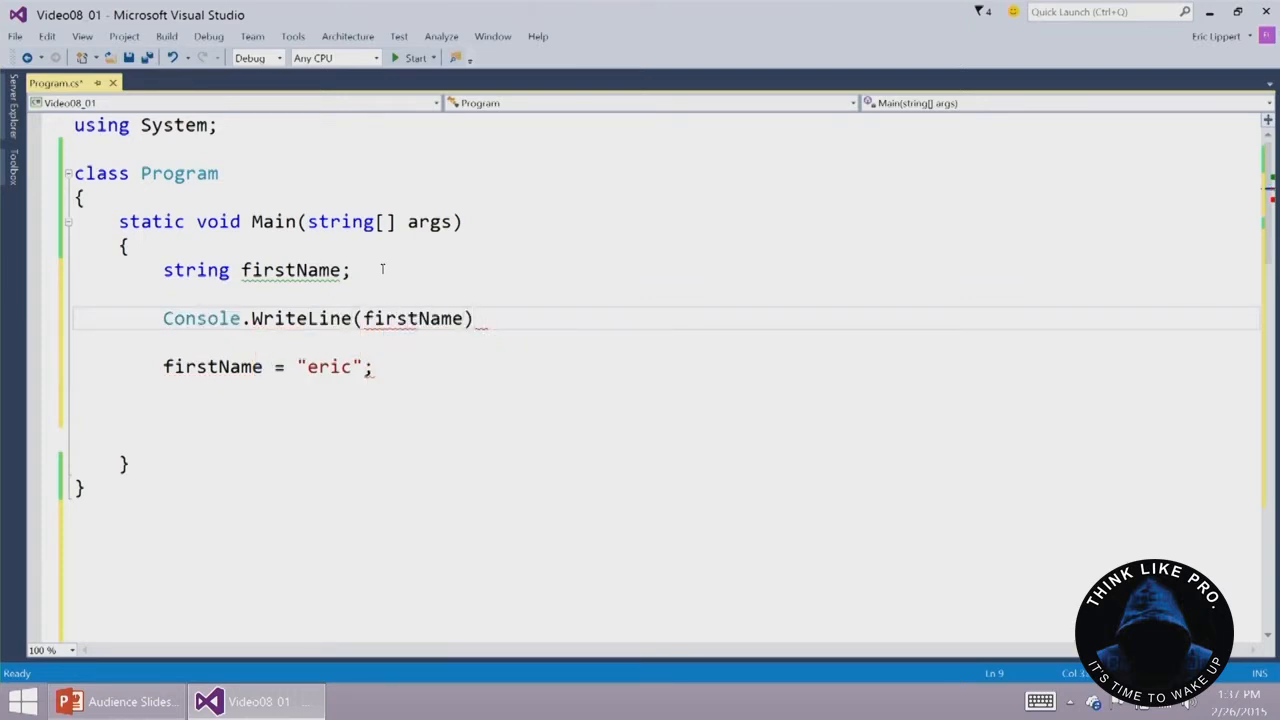
type(";")
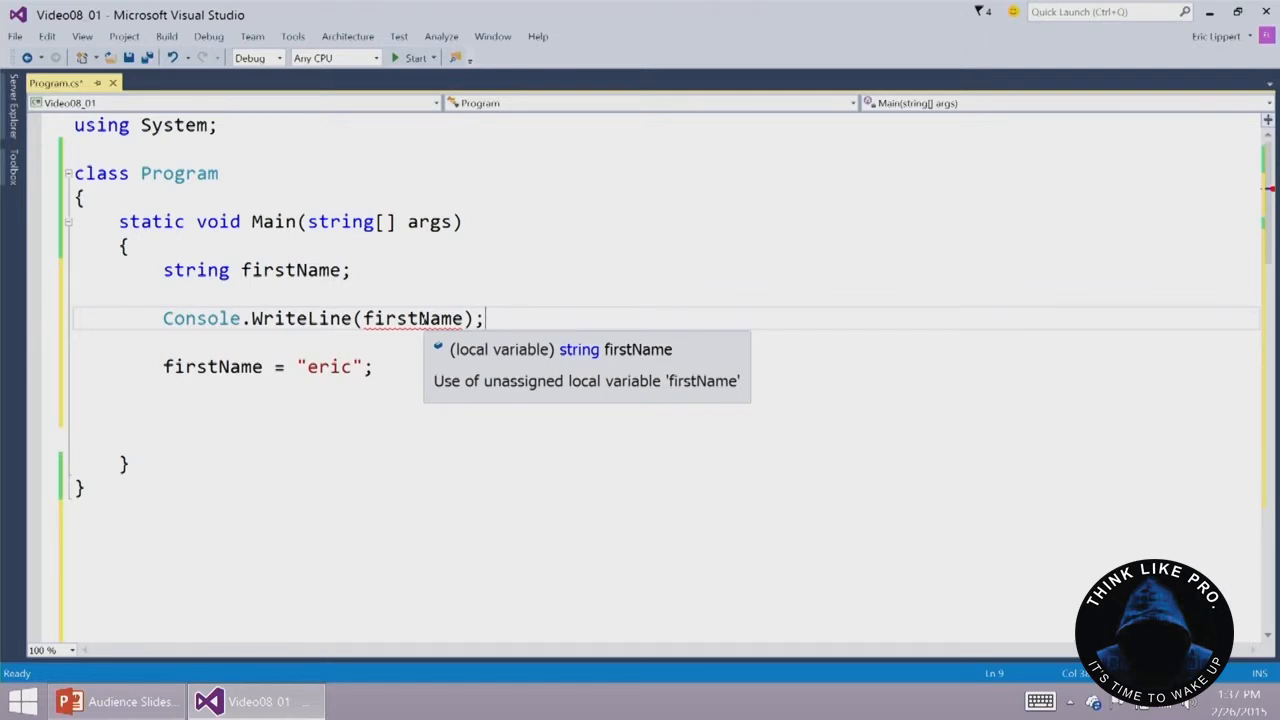
mouse_move(386, 288)
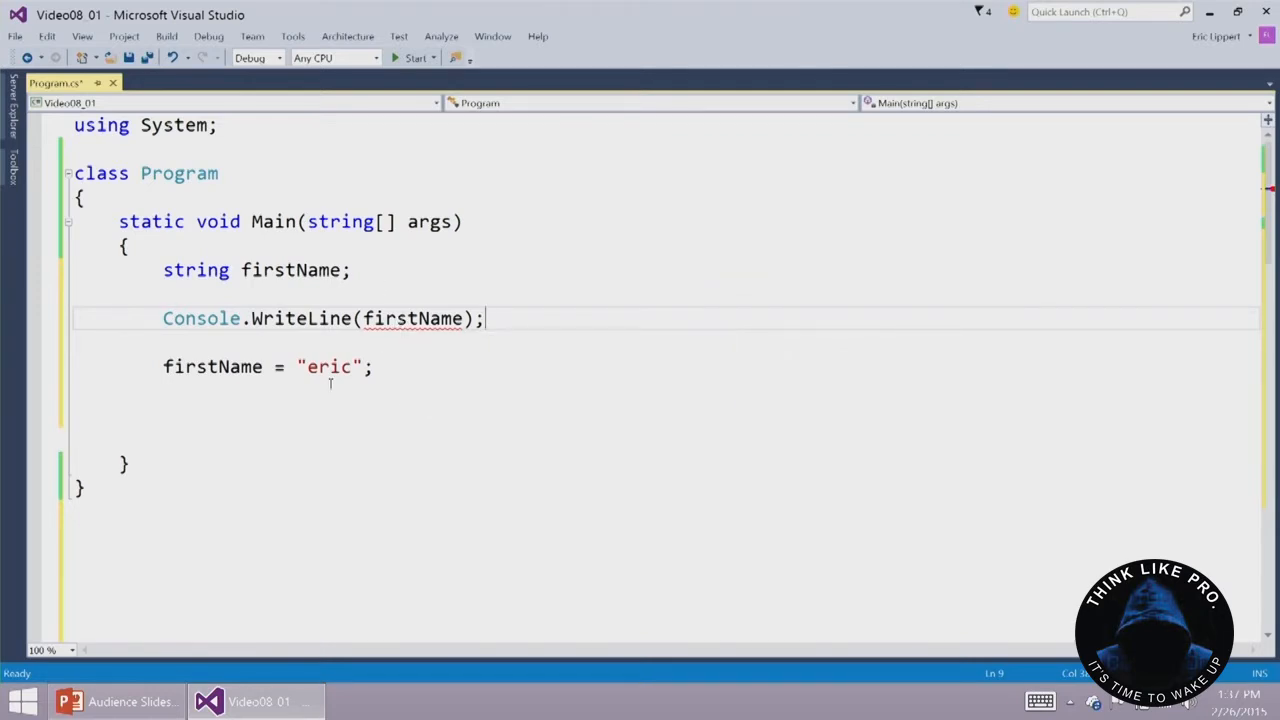
mouse_move(364, 376)
type("string fir")
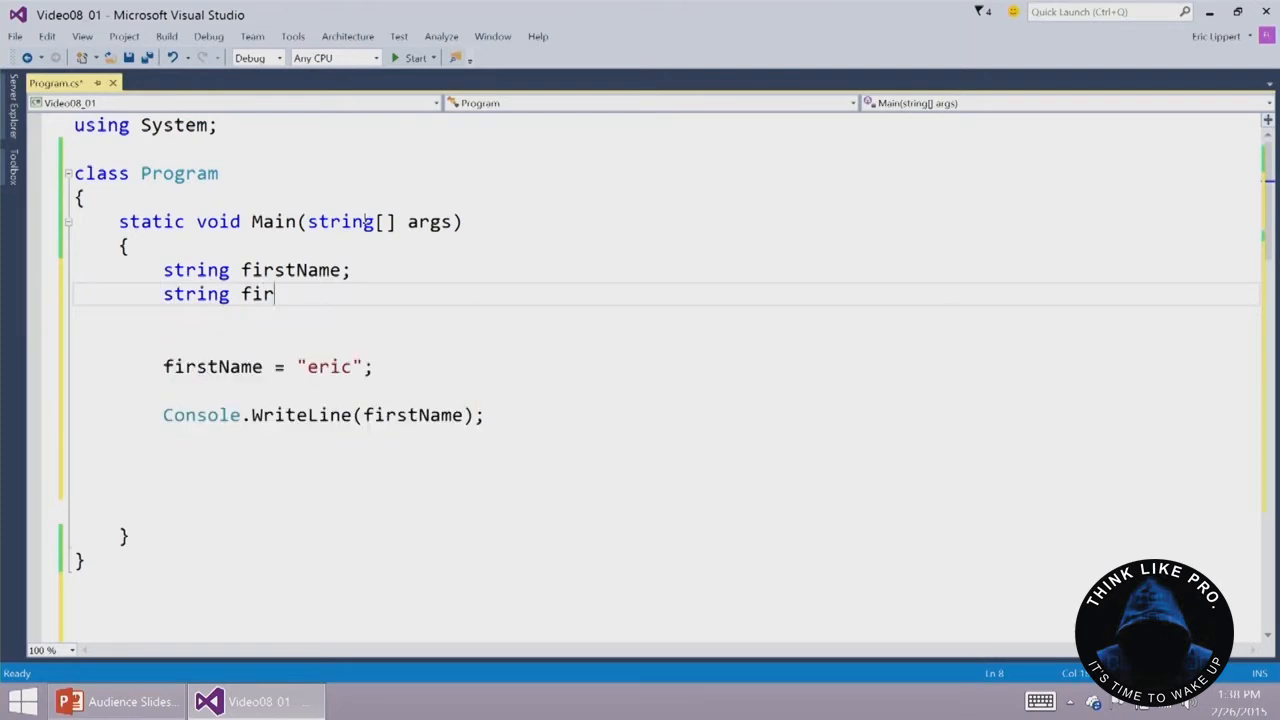
Add a duplicate 'string firstName;' line, then delete both declaration lines
type("stName;")
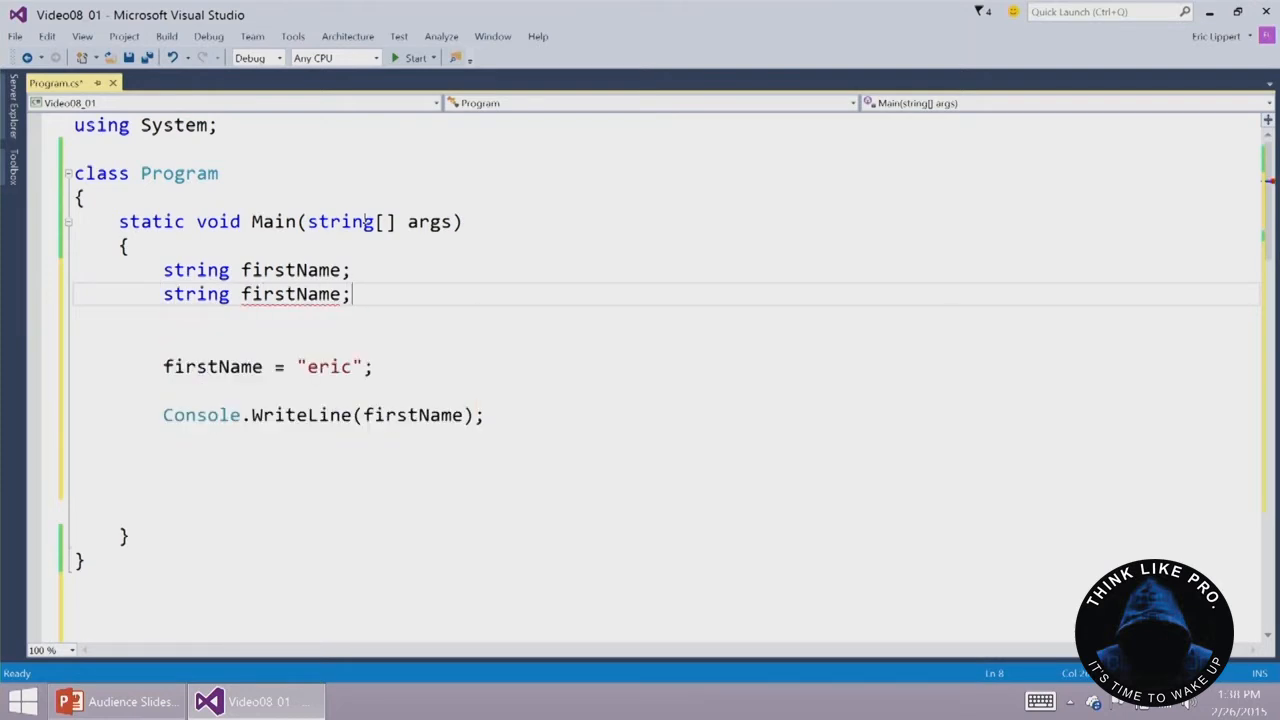
mouse_move(196, 292)
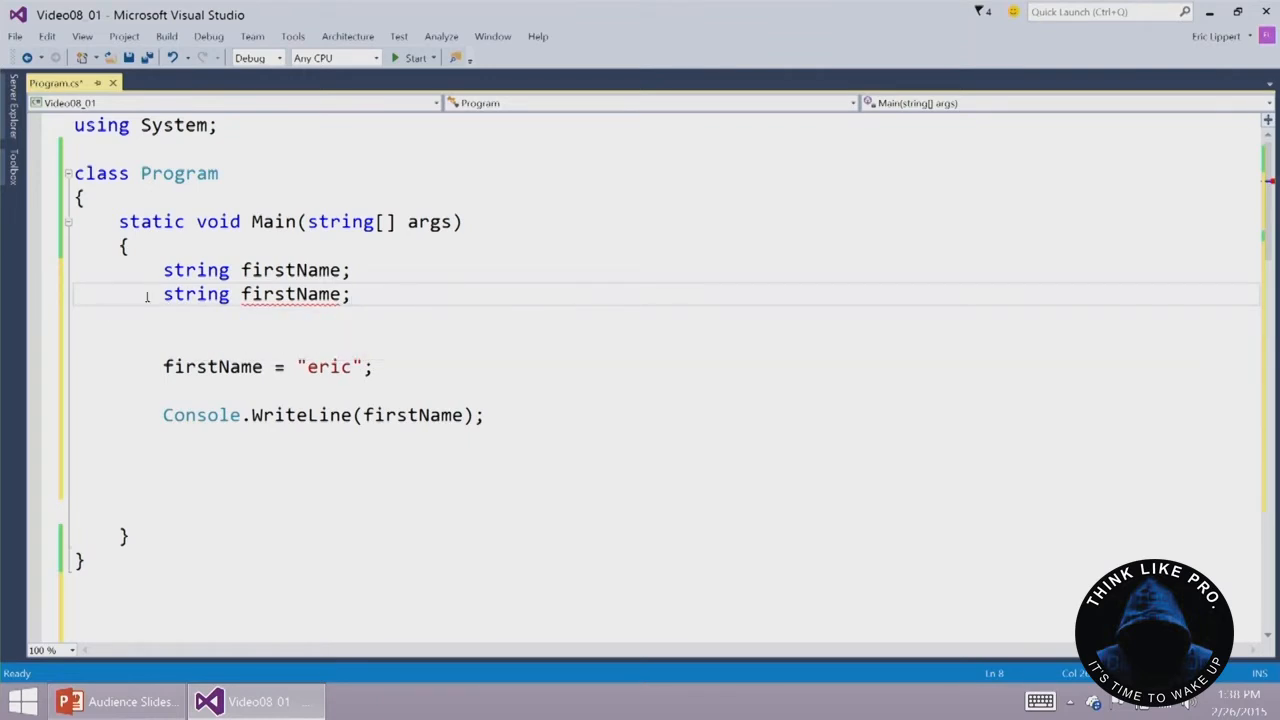
mouse_move(290, 294)
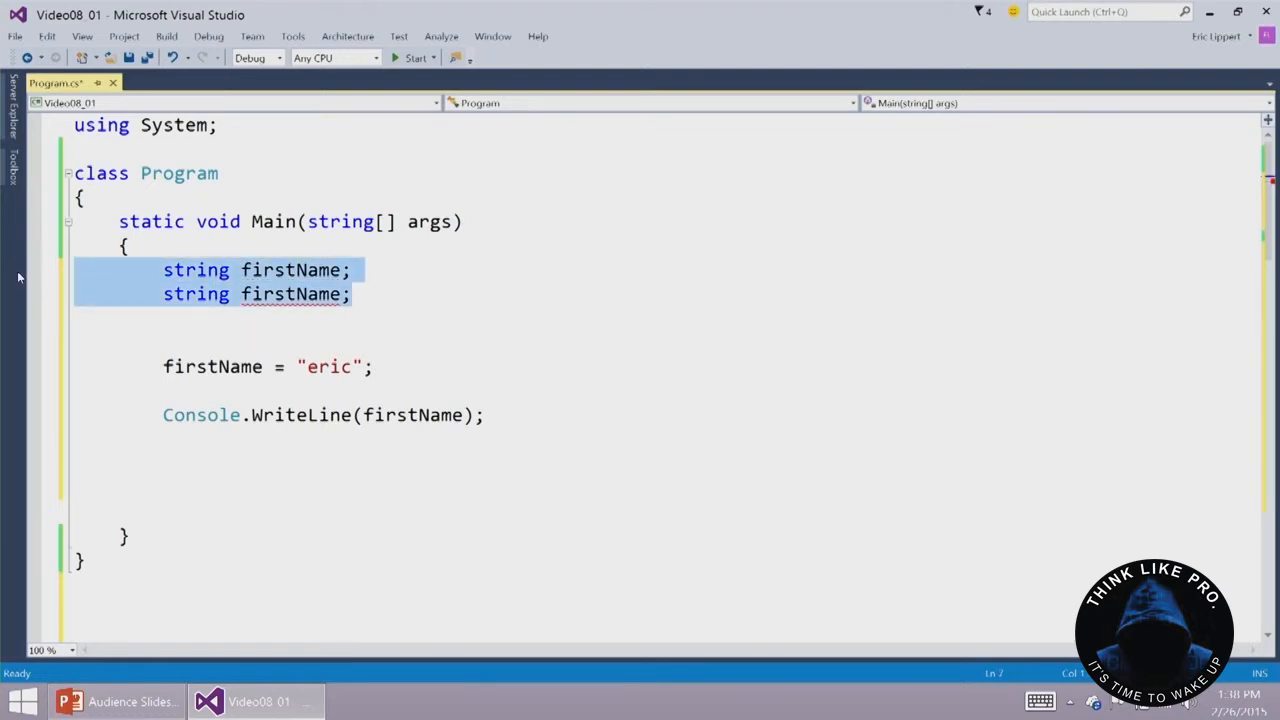
key("Delete")
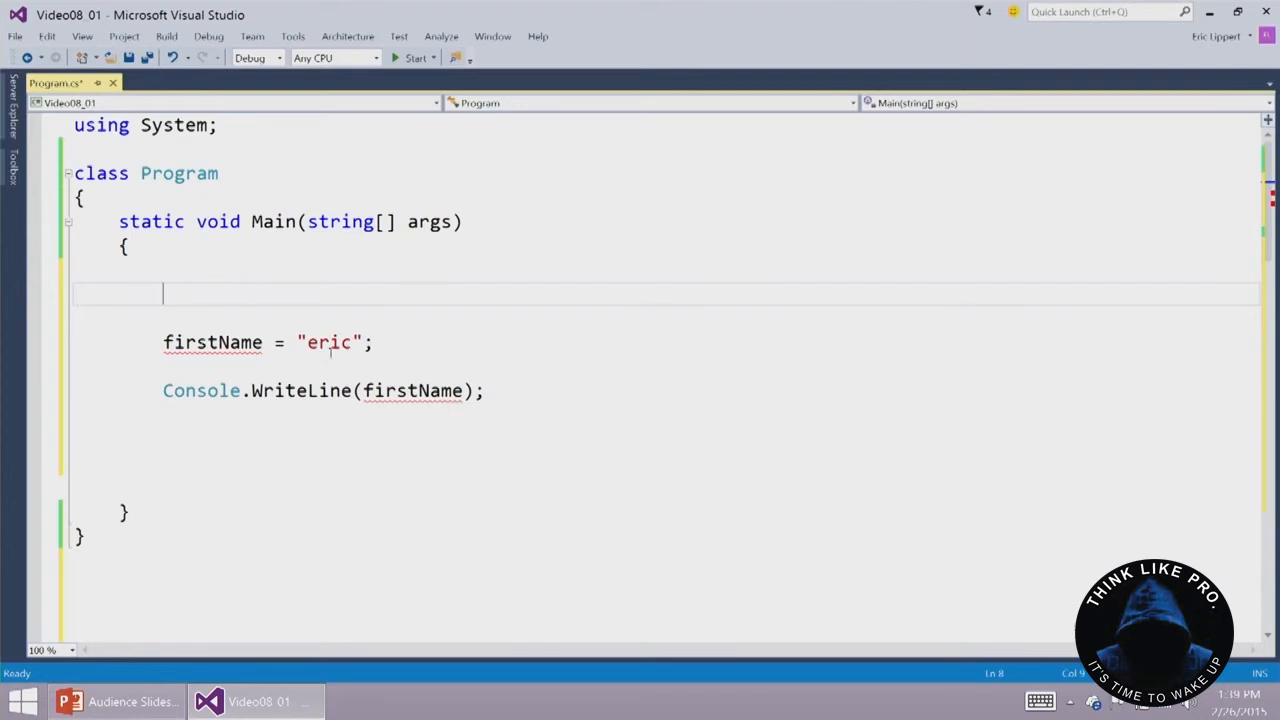
mouse_move(324, 342)
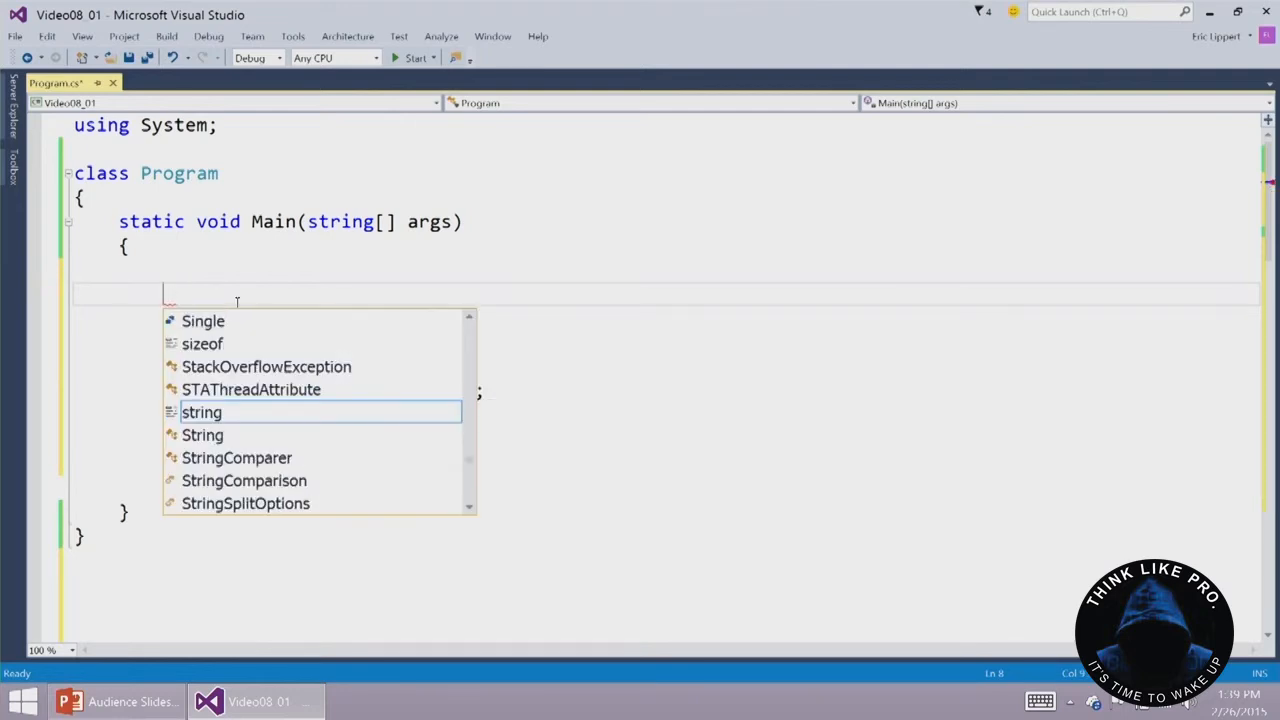
Declare 'var firstName = "Eric";' and delete the old lowercase eric assignment line
type("var")
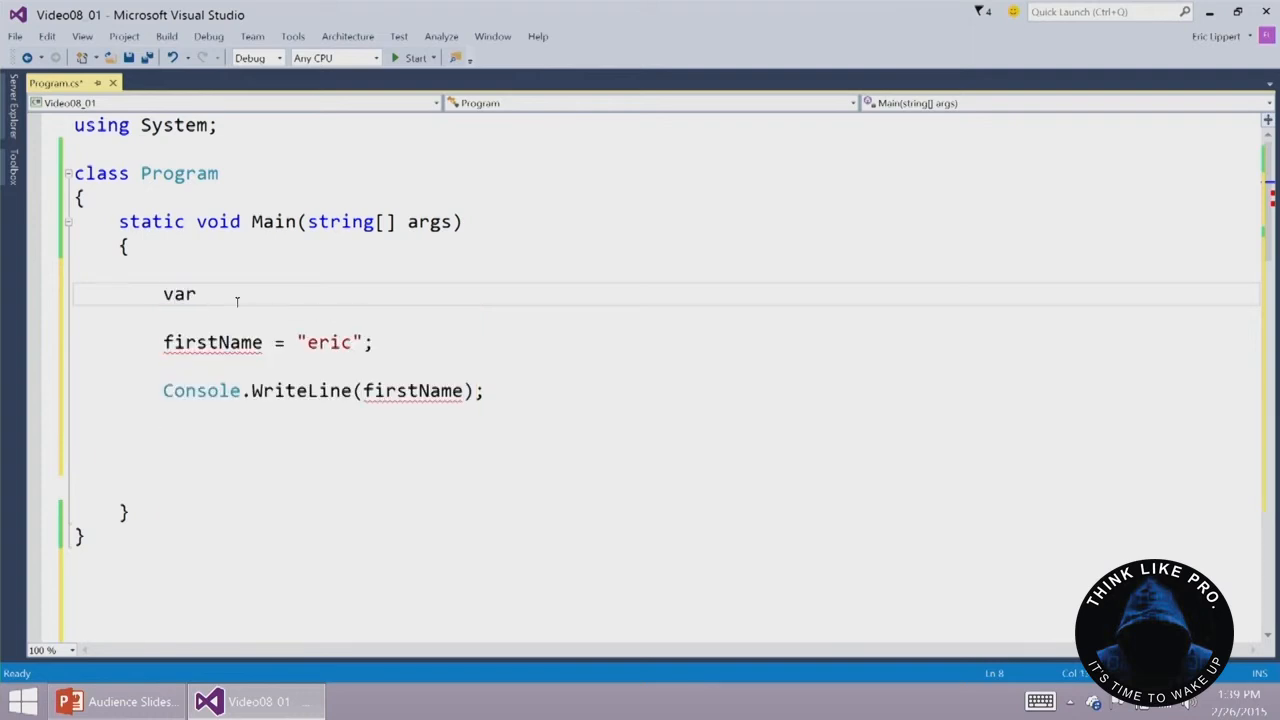
type("firstNa")
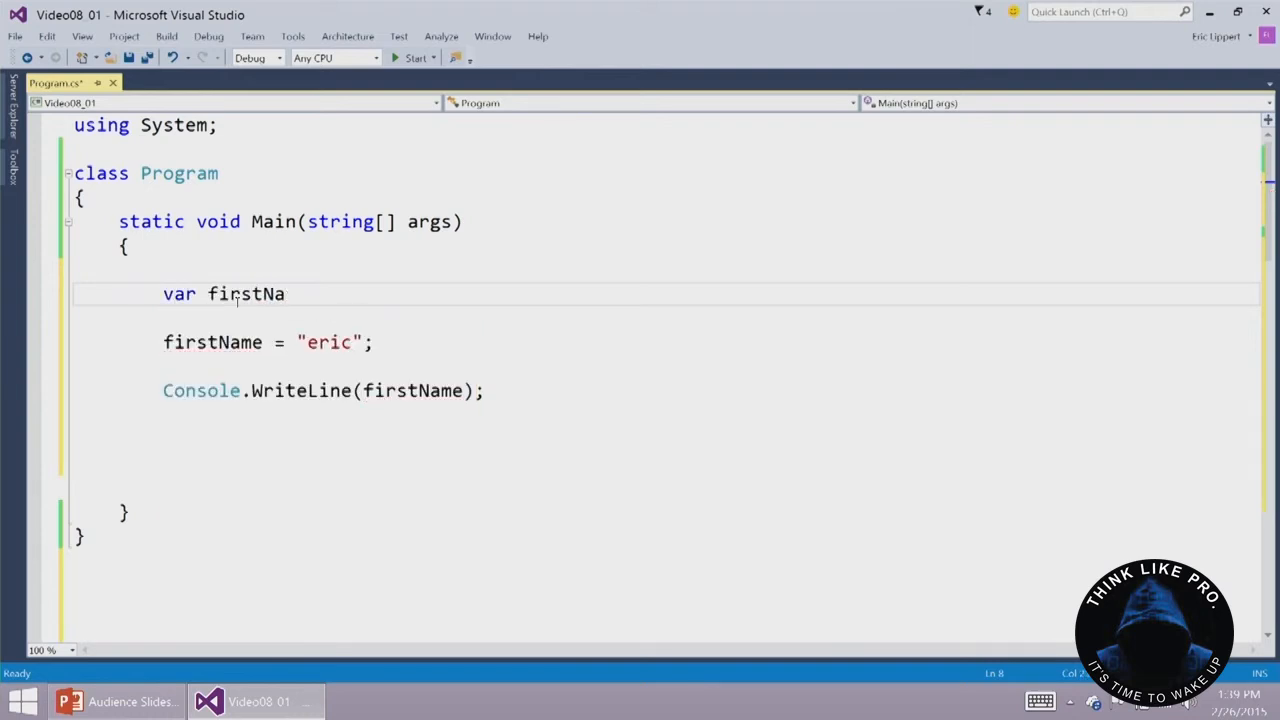
type("me =")
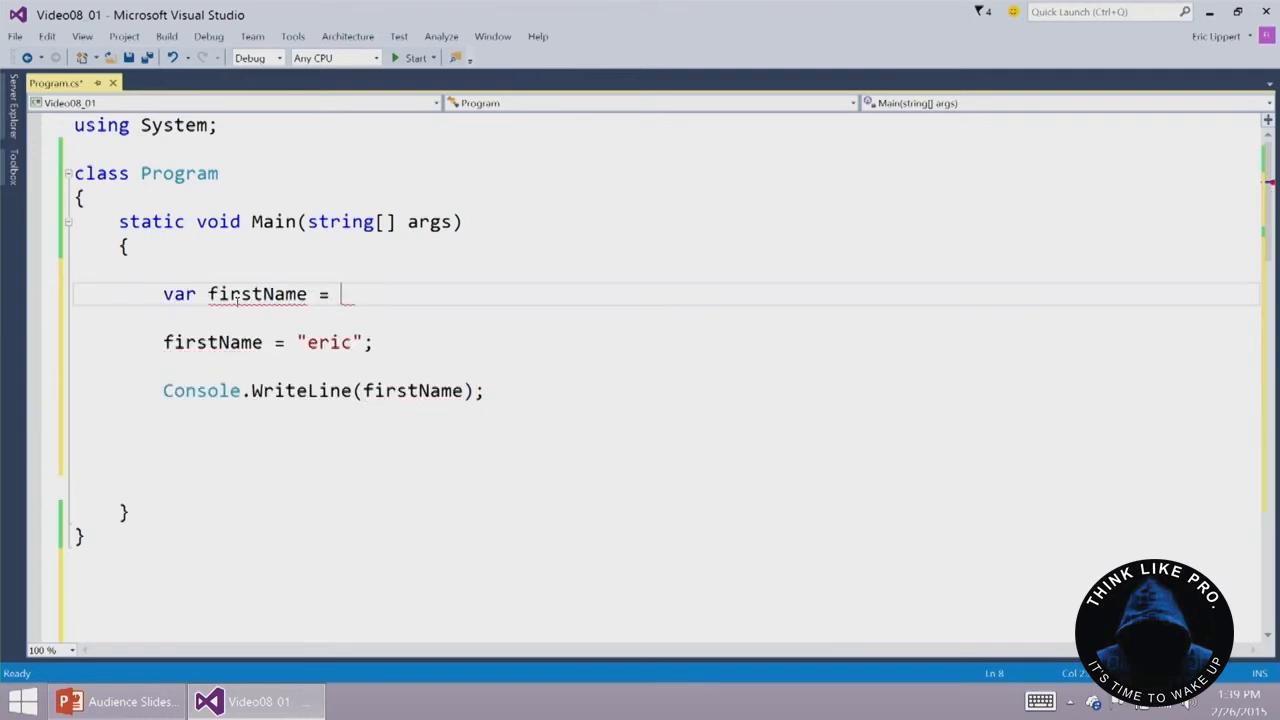
type("\"Eric:\"")
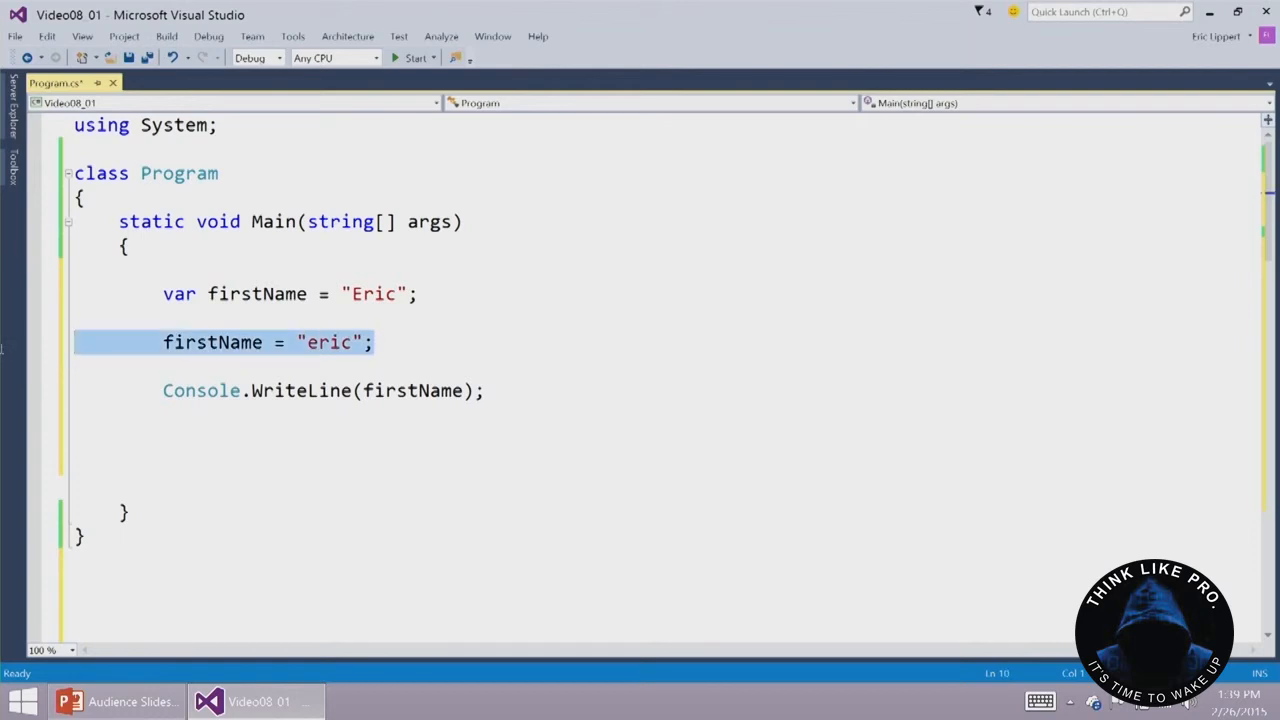
key("Delete")
type("r")
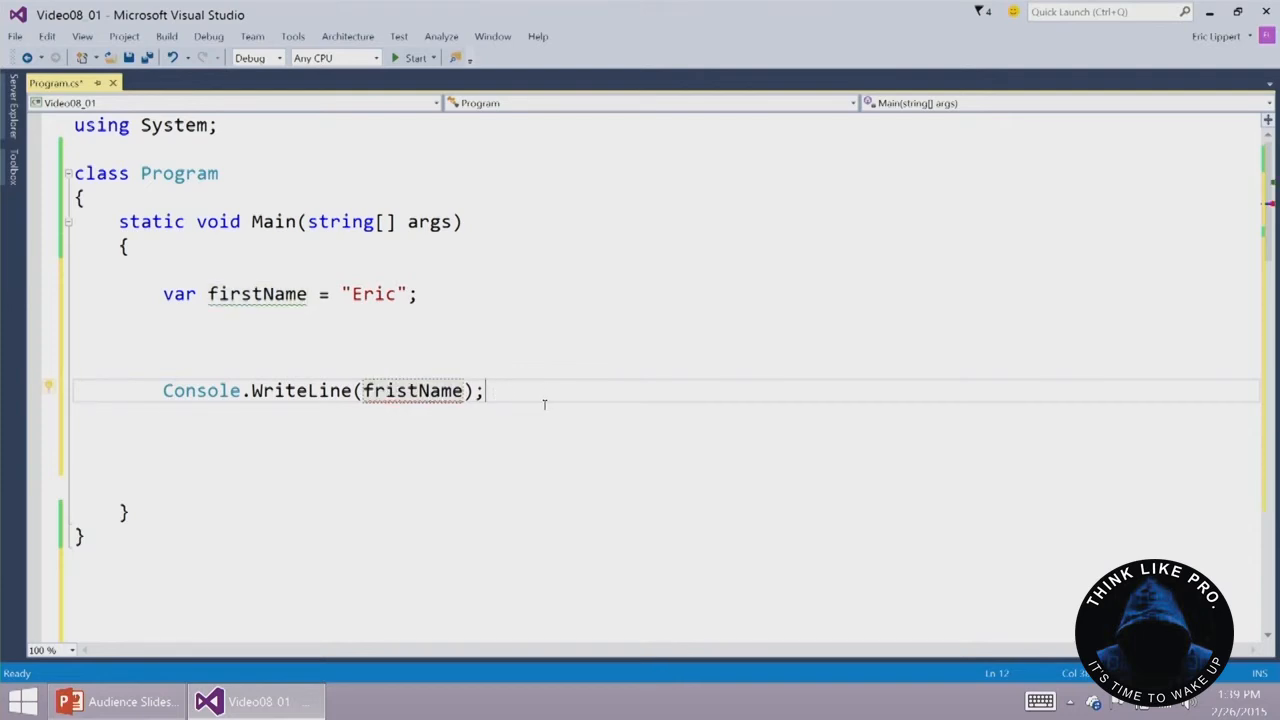
mouse_move(412, 390)
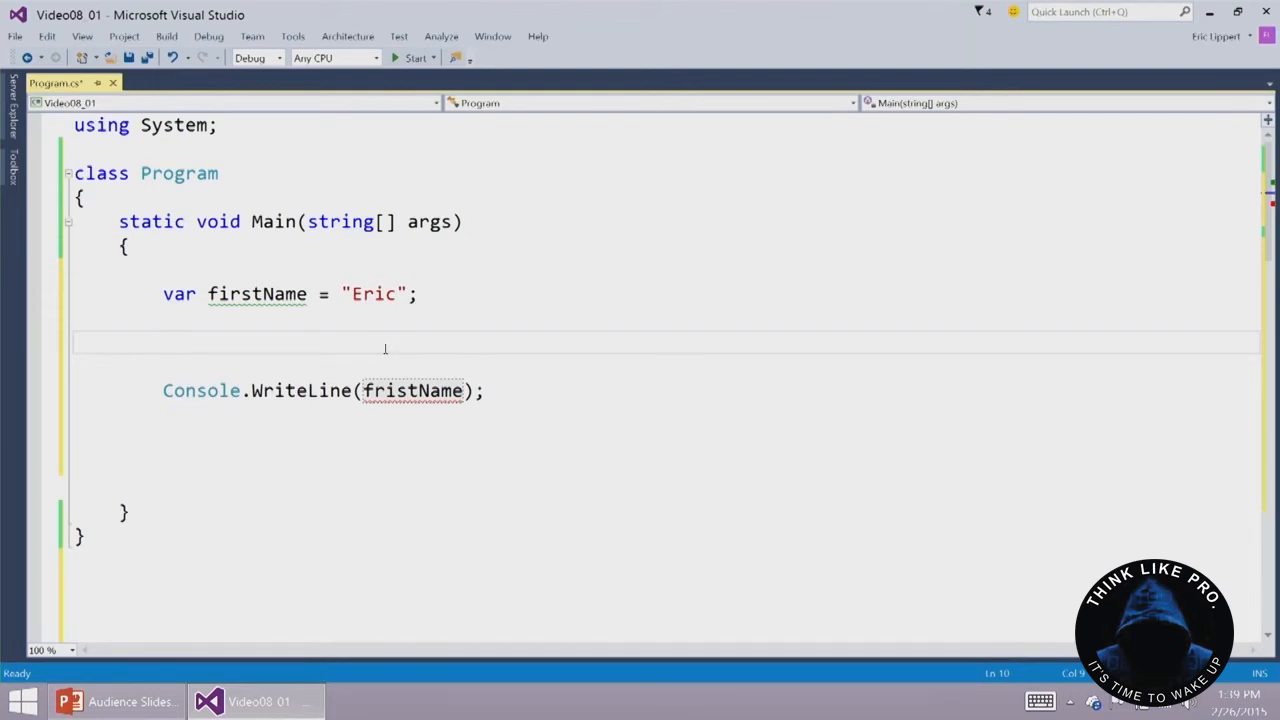
mouse_move(412, 390)
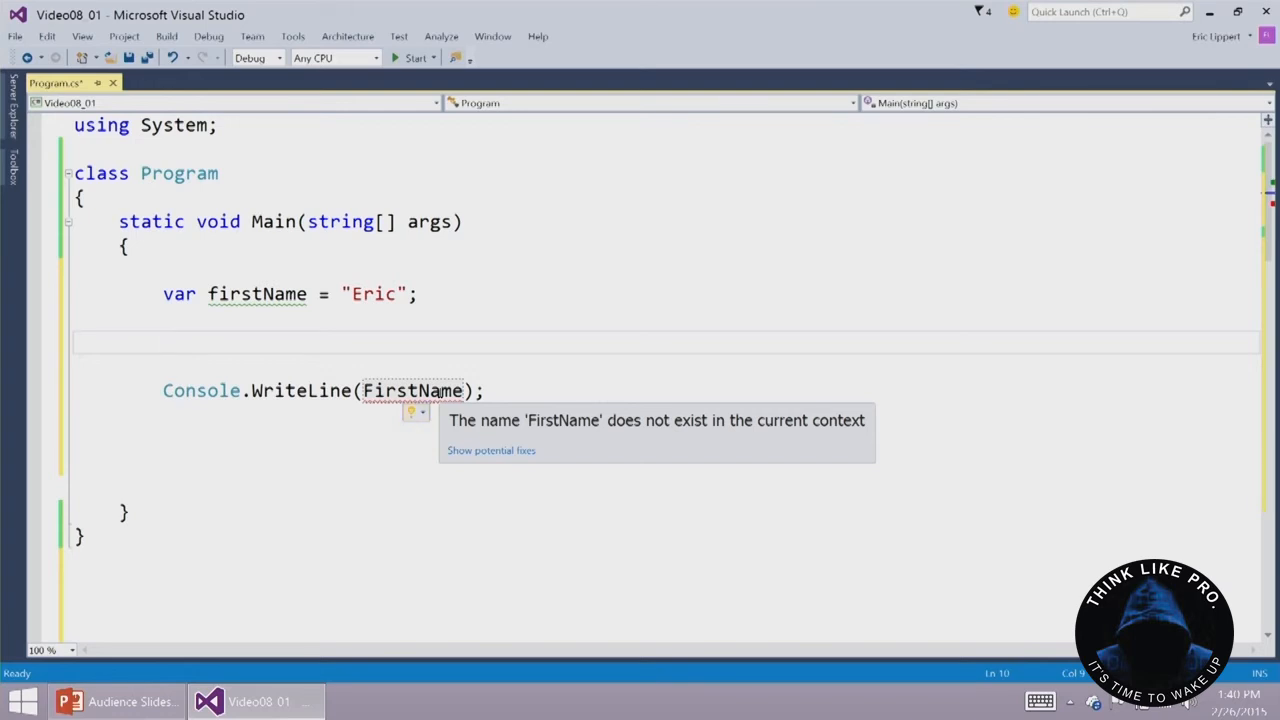
Dismiss the name-does-not-exist error for FirstName and return focus to the editor
left_click(202, 332)
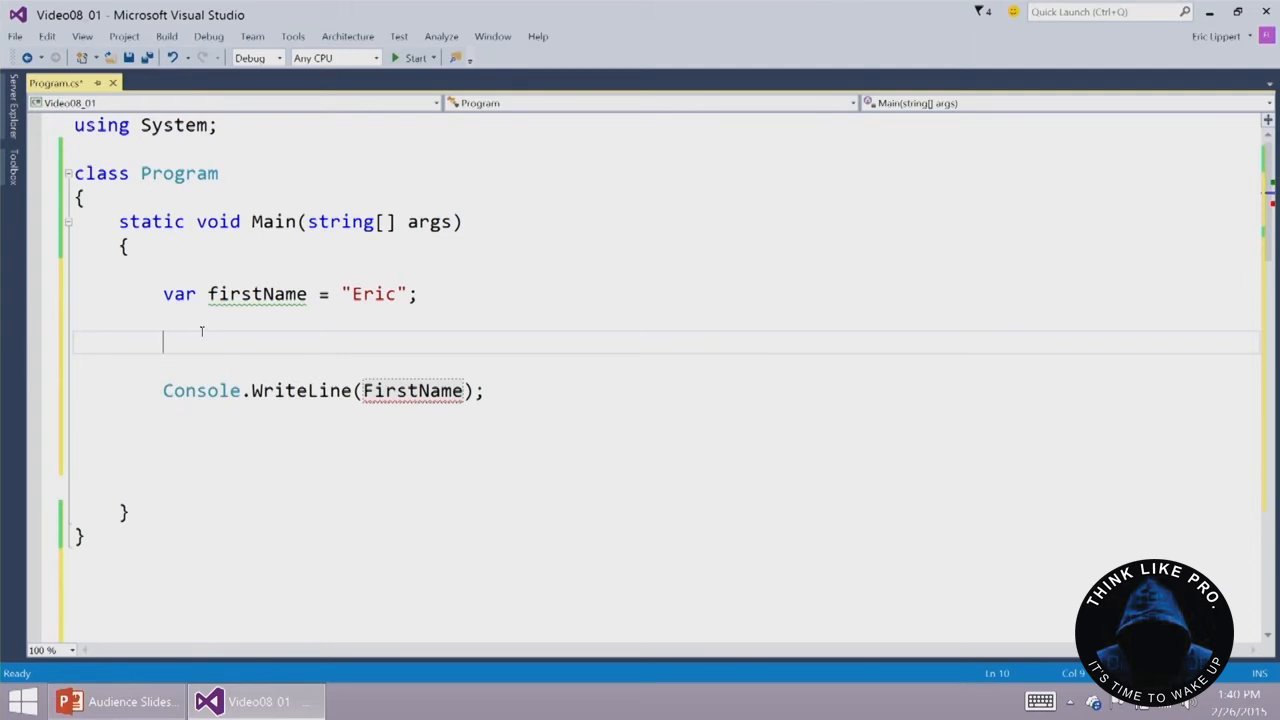
mouse_move(256, 292)
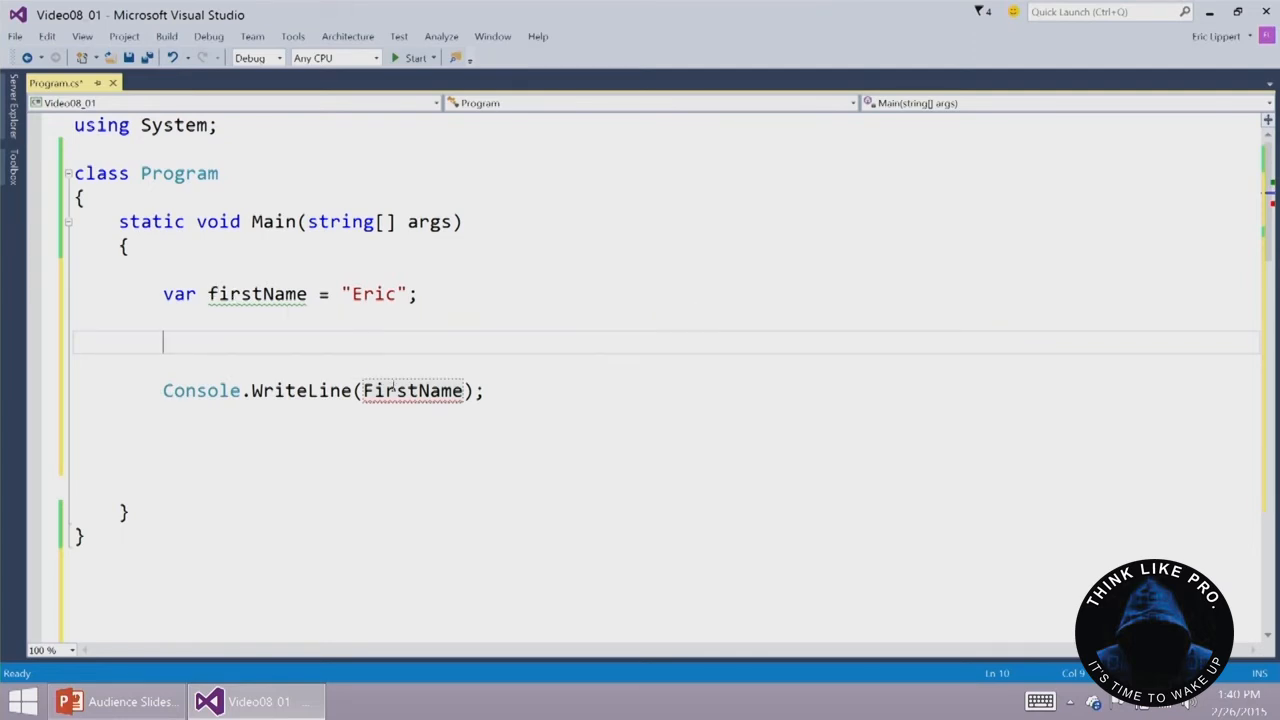
mouse_move(412, 390)
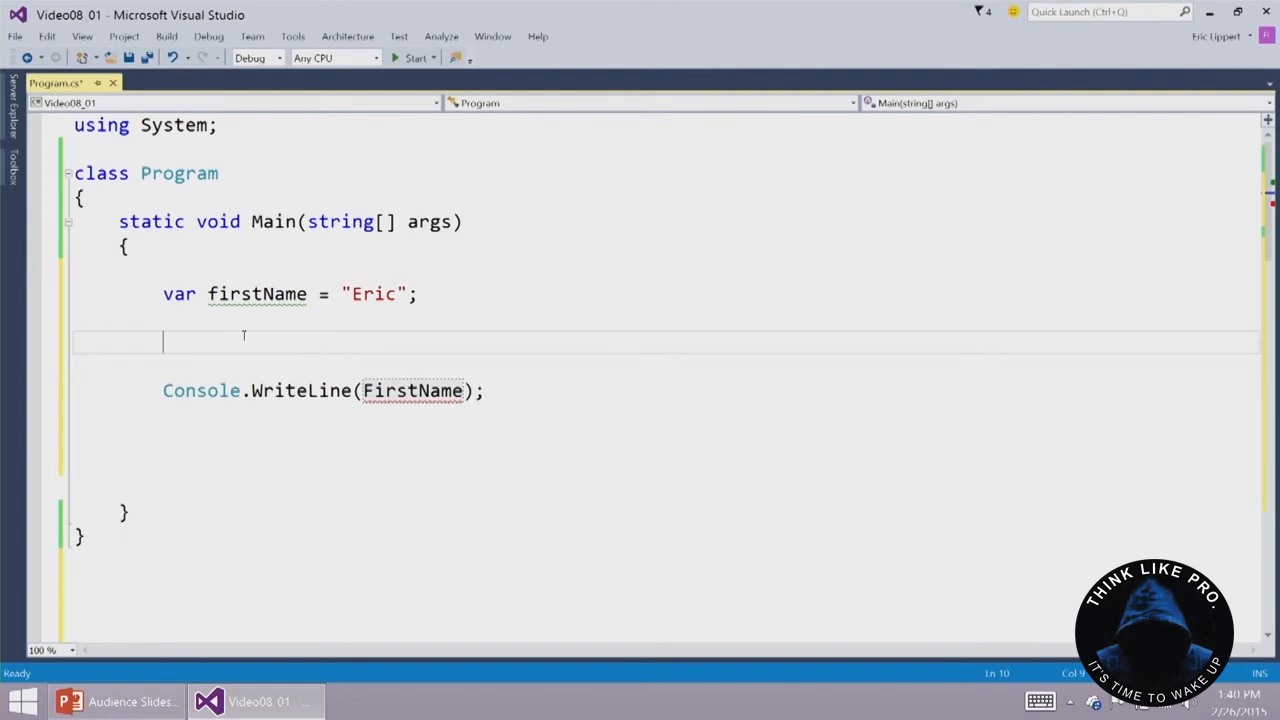
mouse_move(240, 336)
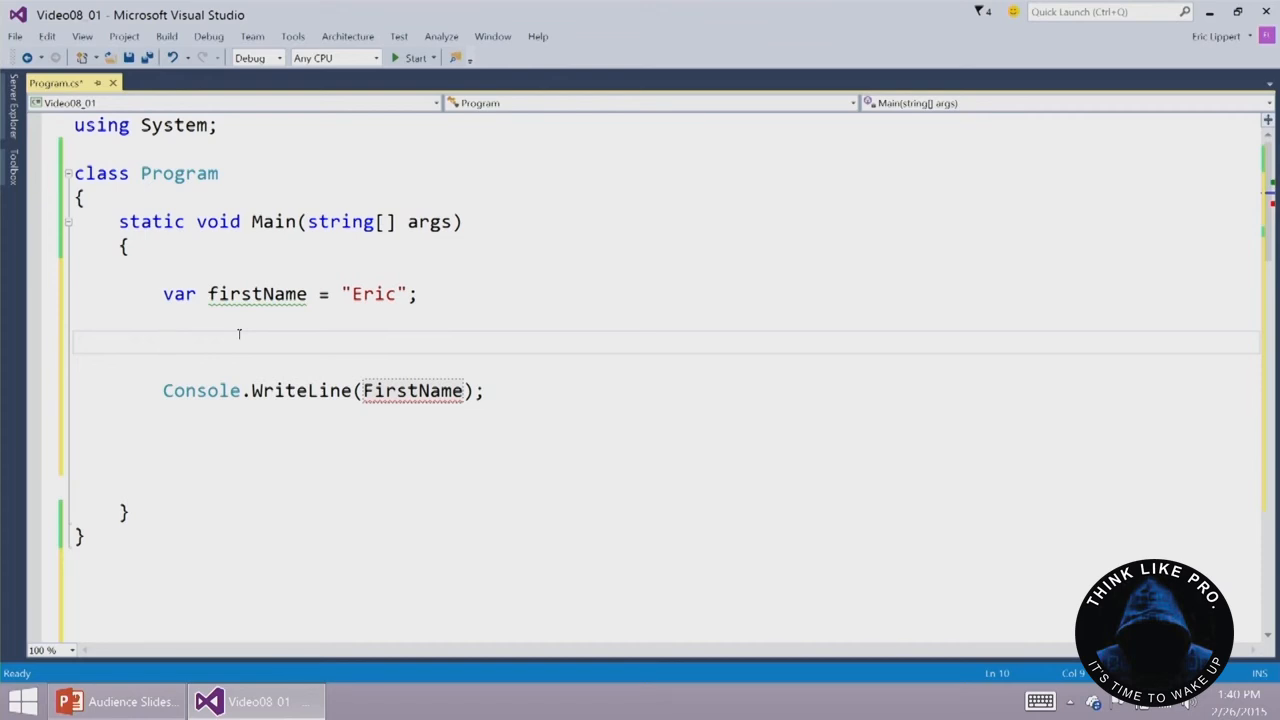
left_click(162, 342)
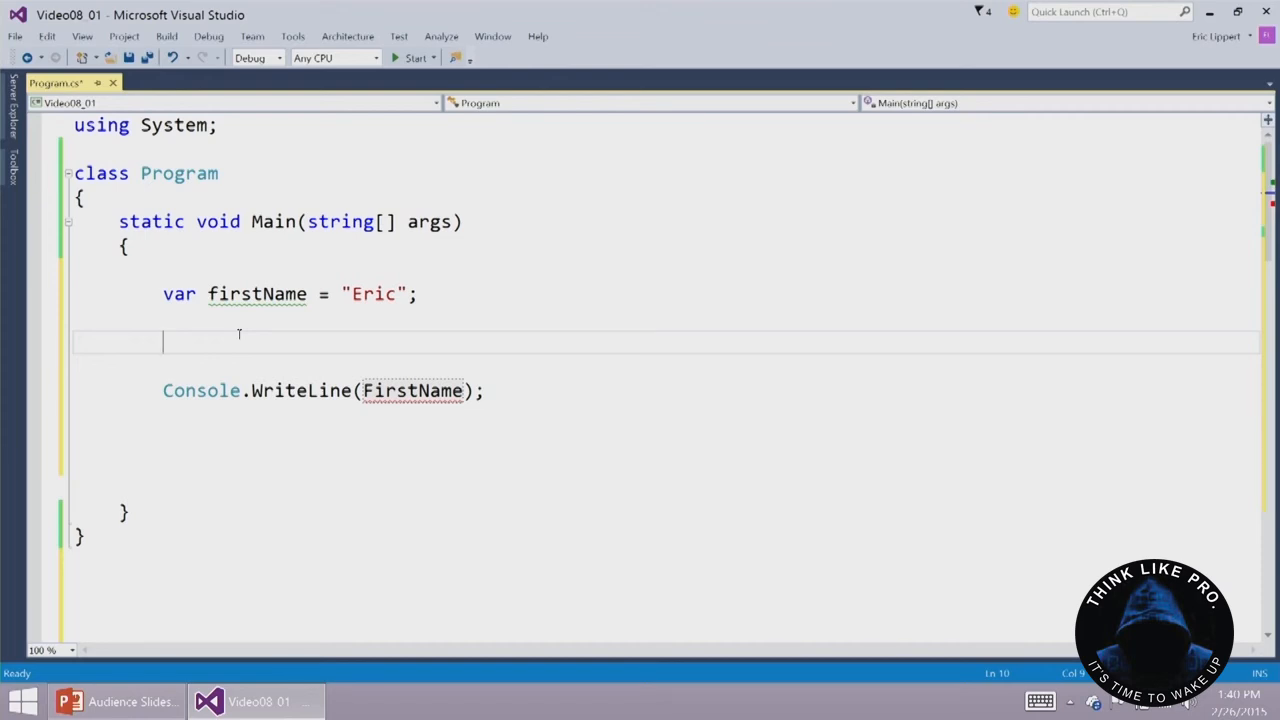